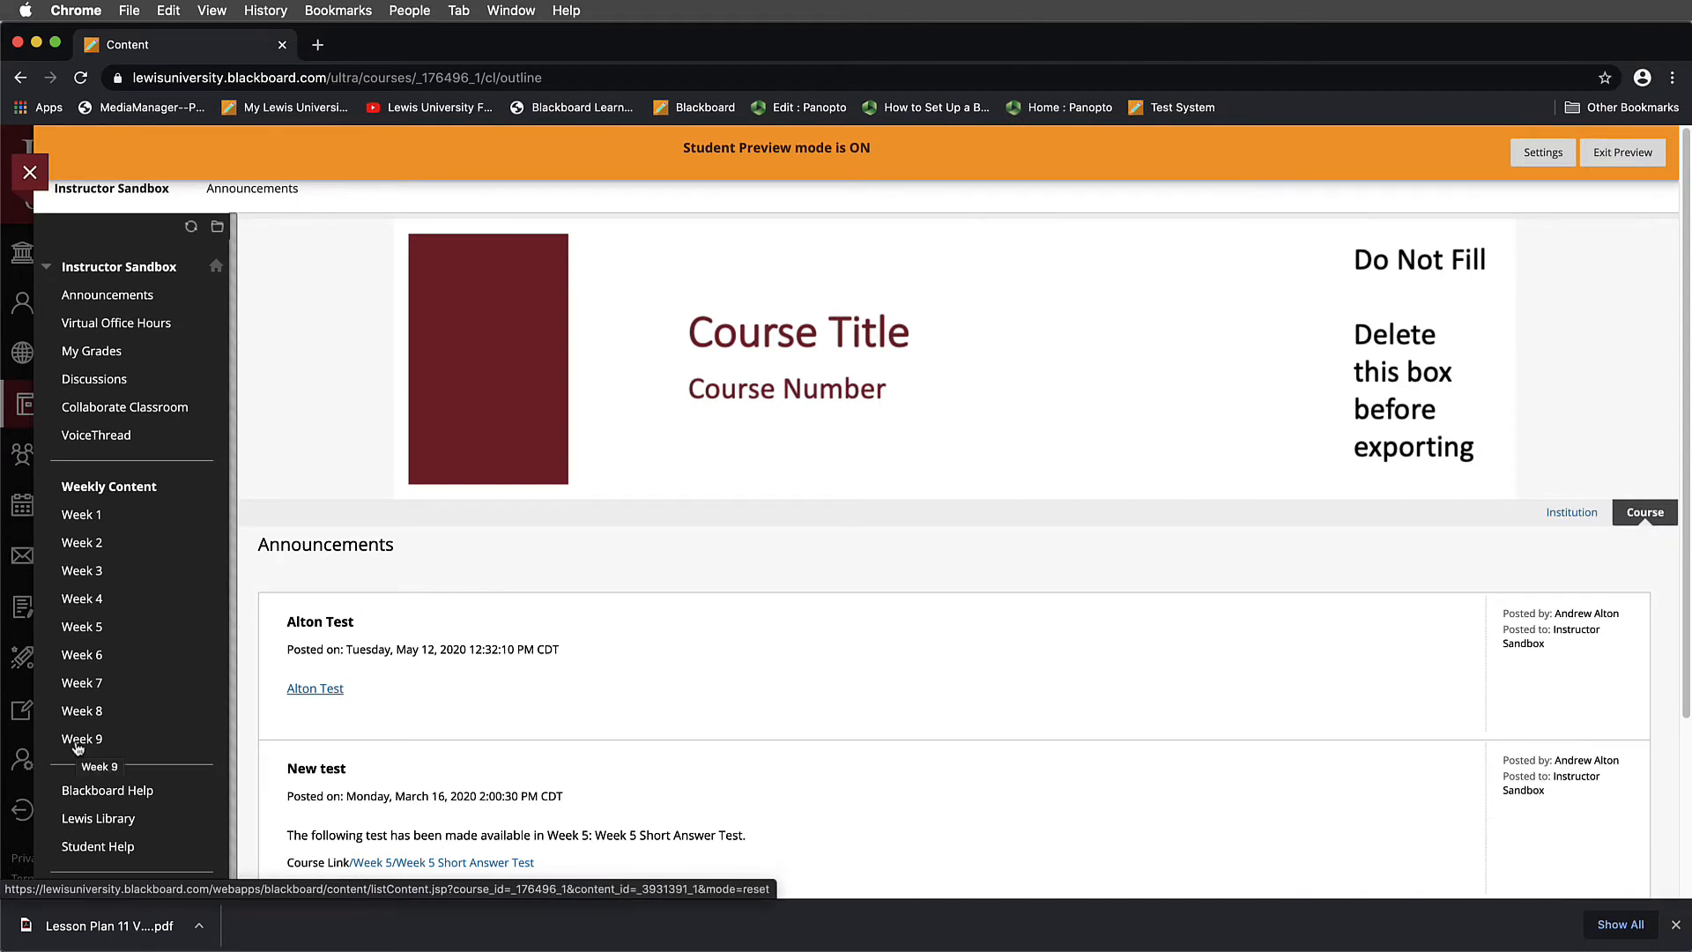
- Open Week 9 and highlight the Step 1 direction of the Panopto Video Assignment
{"action": "left_click", "coordinate": [82, 739]}
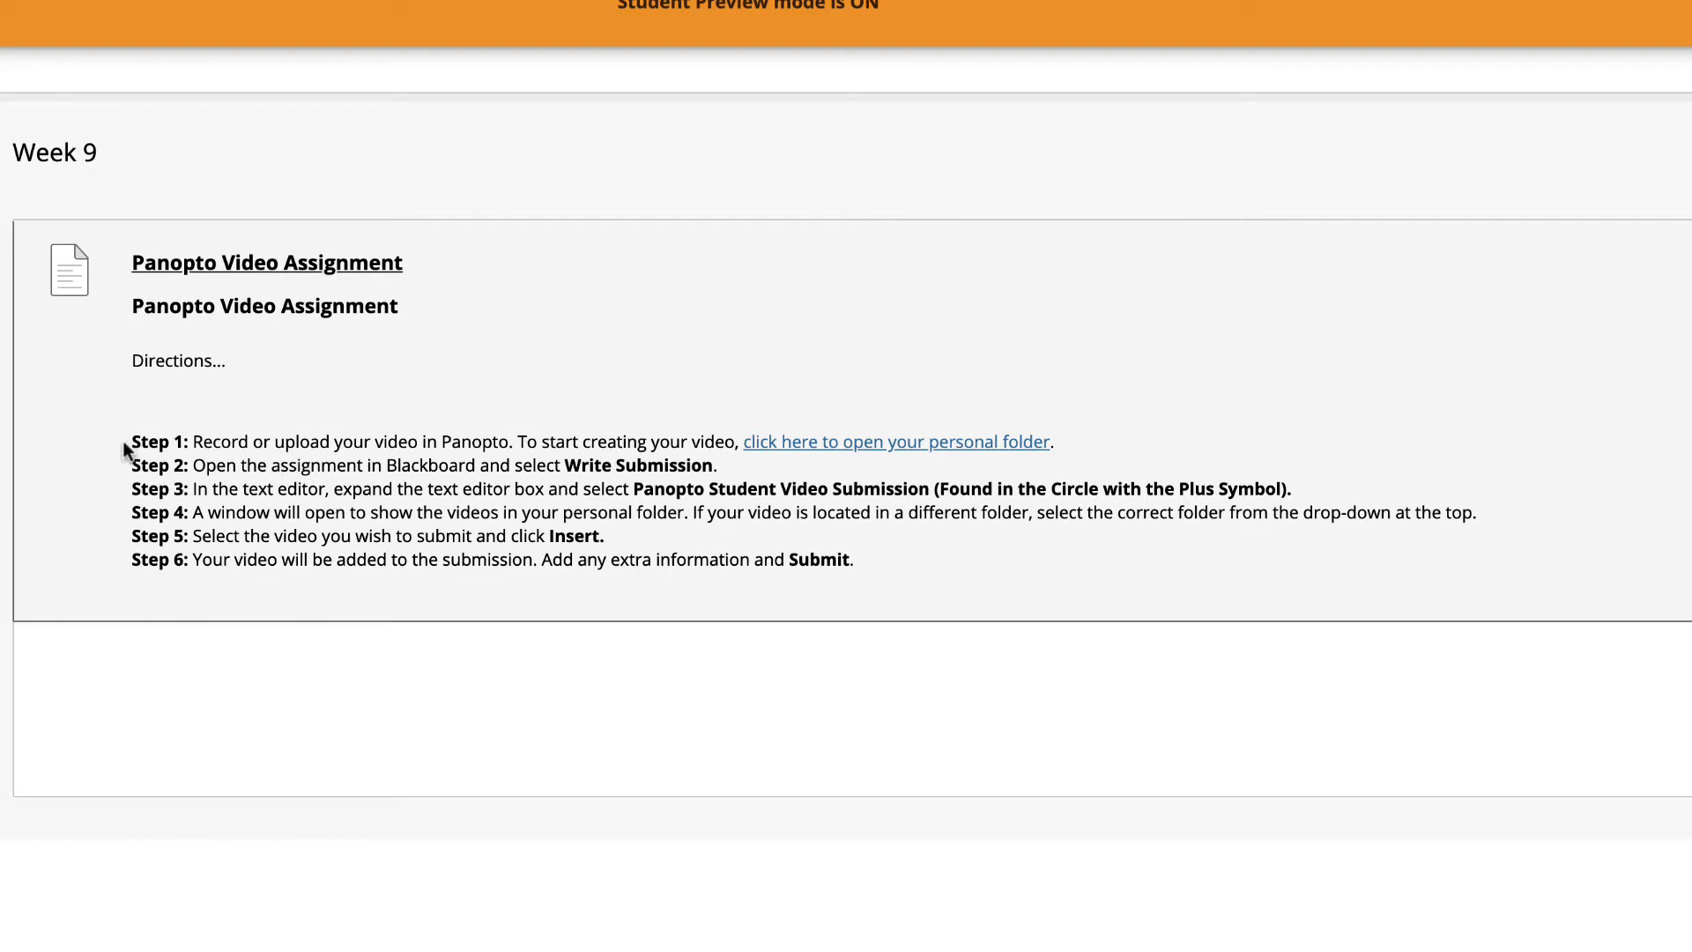
{"action": "left_click_drag", "start_coordinate": [127, 442], "coordinate": [1053, 442]}
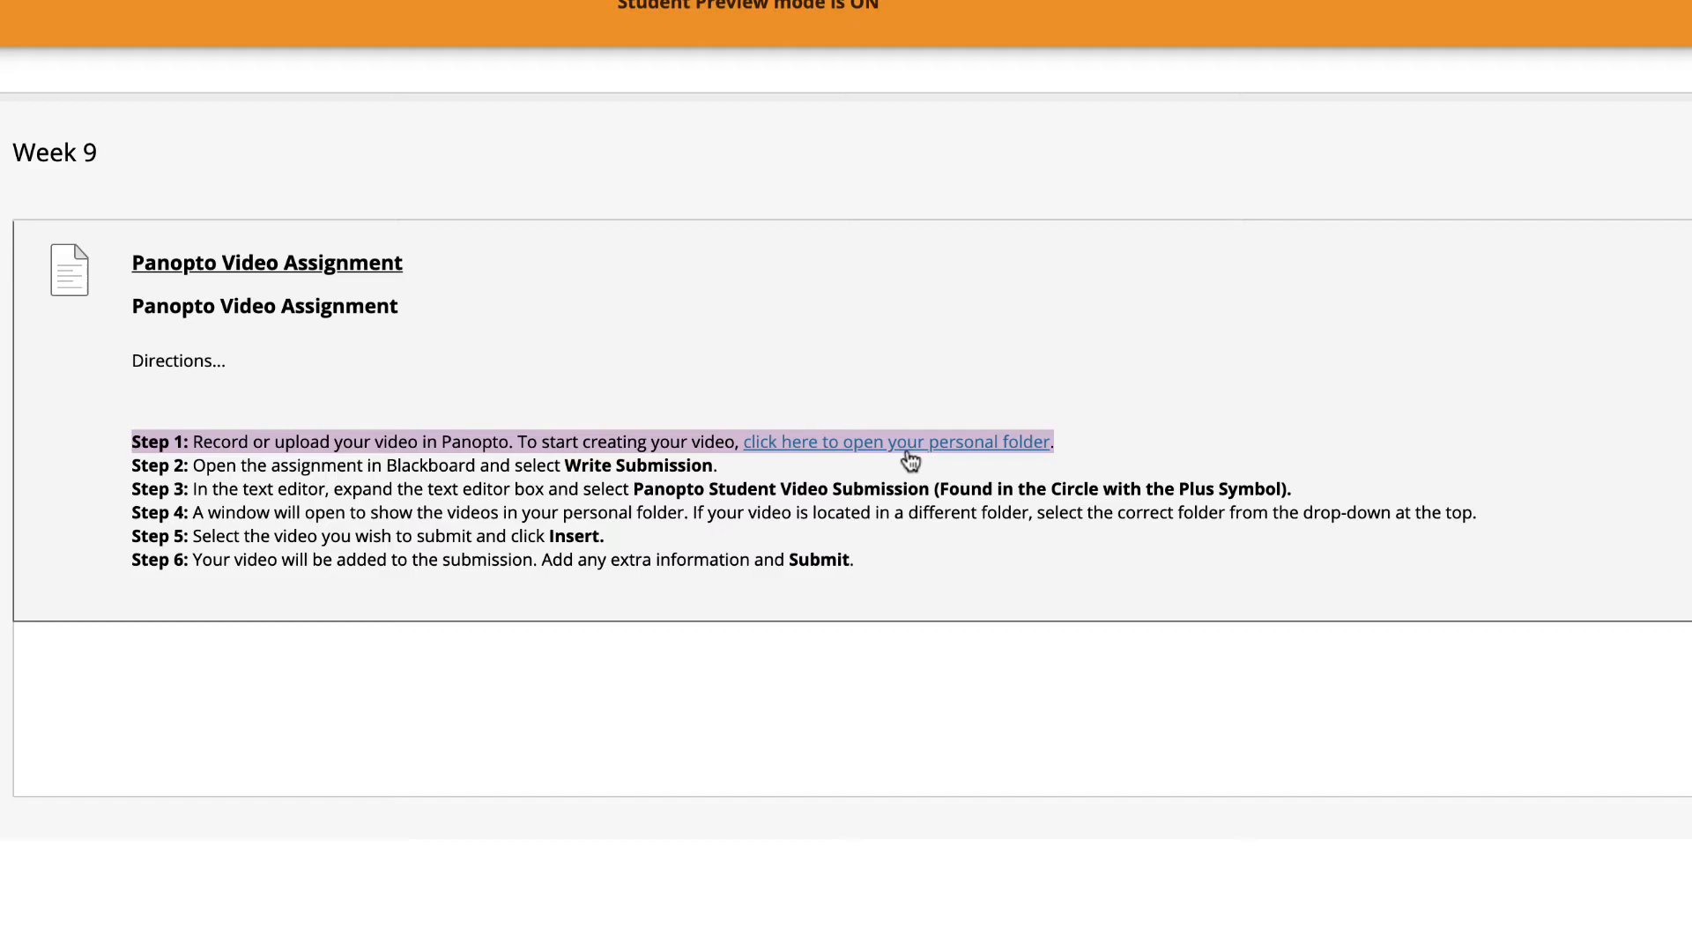
- Open the personal Panopto folder and choose Create, then Panopto Capture to record
{"action": "left_click", "coordinate": [895, 442]}
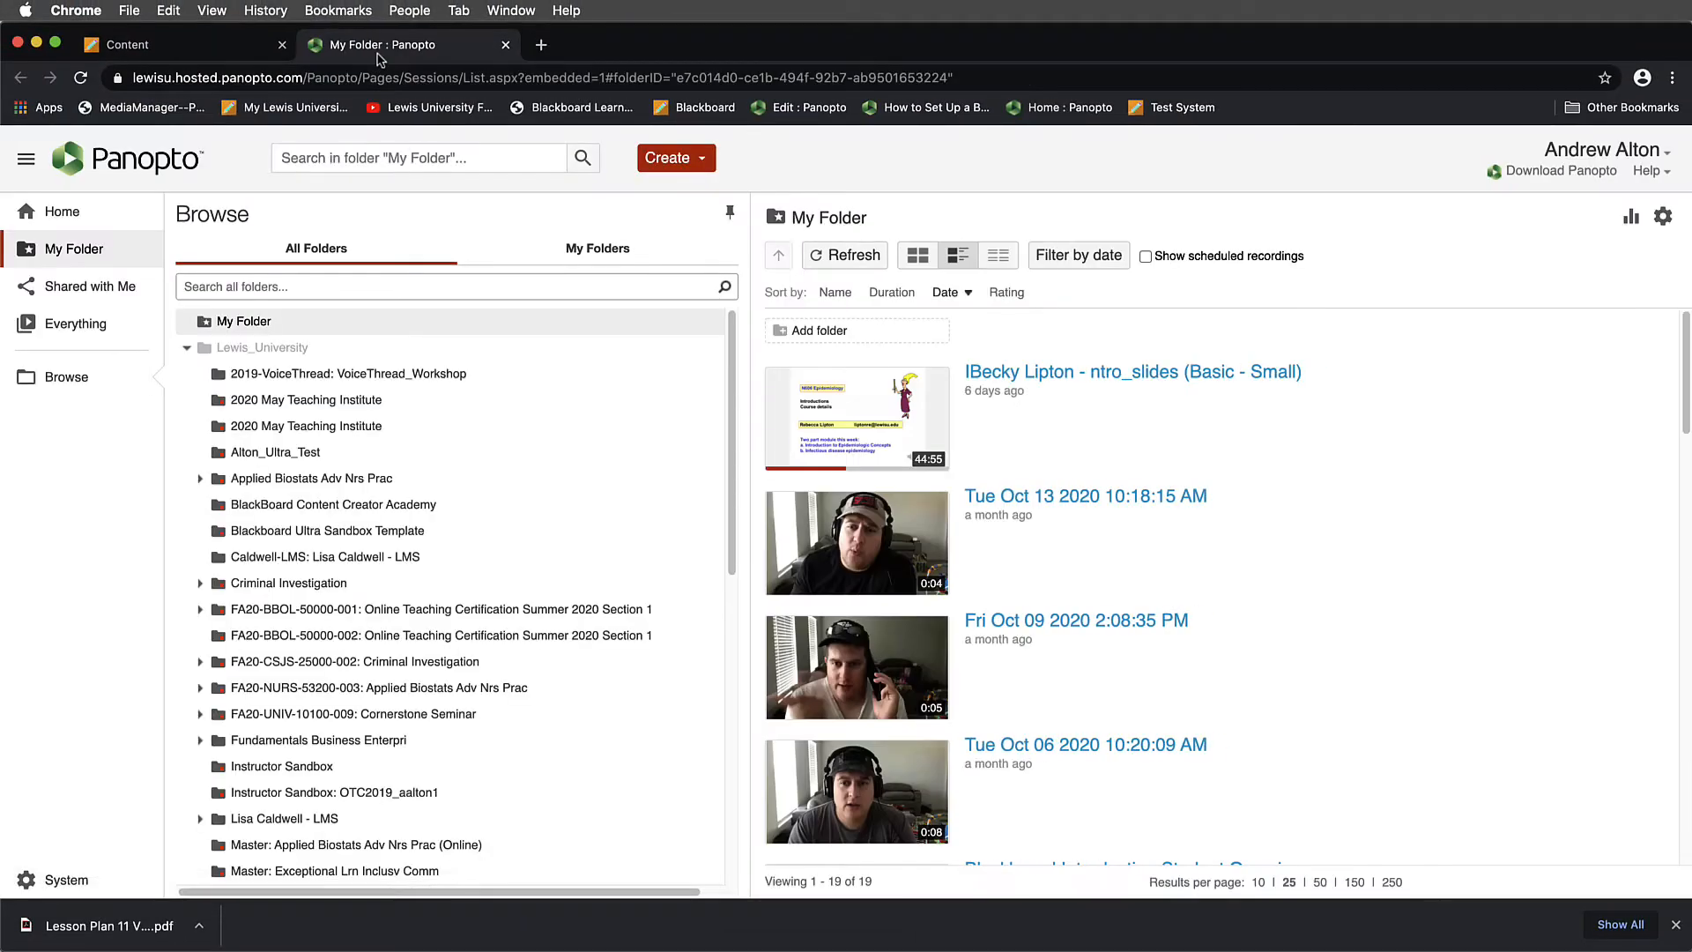
{"action": "mouse_move", "coordinate": [564, 218]}
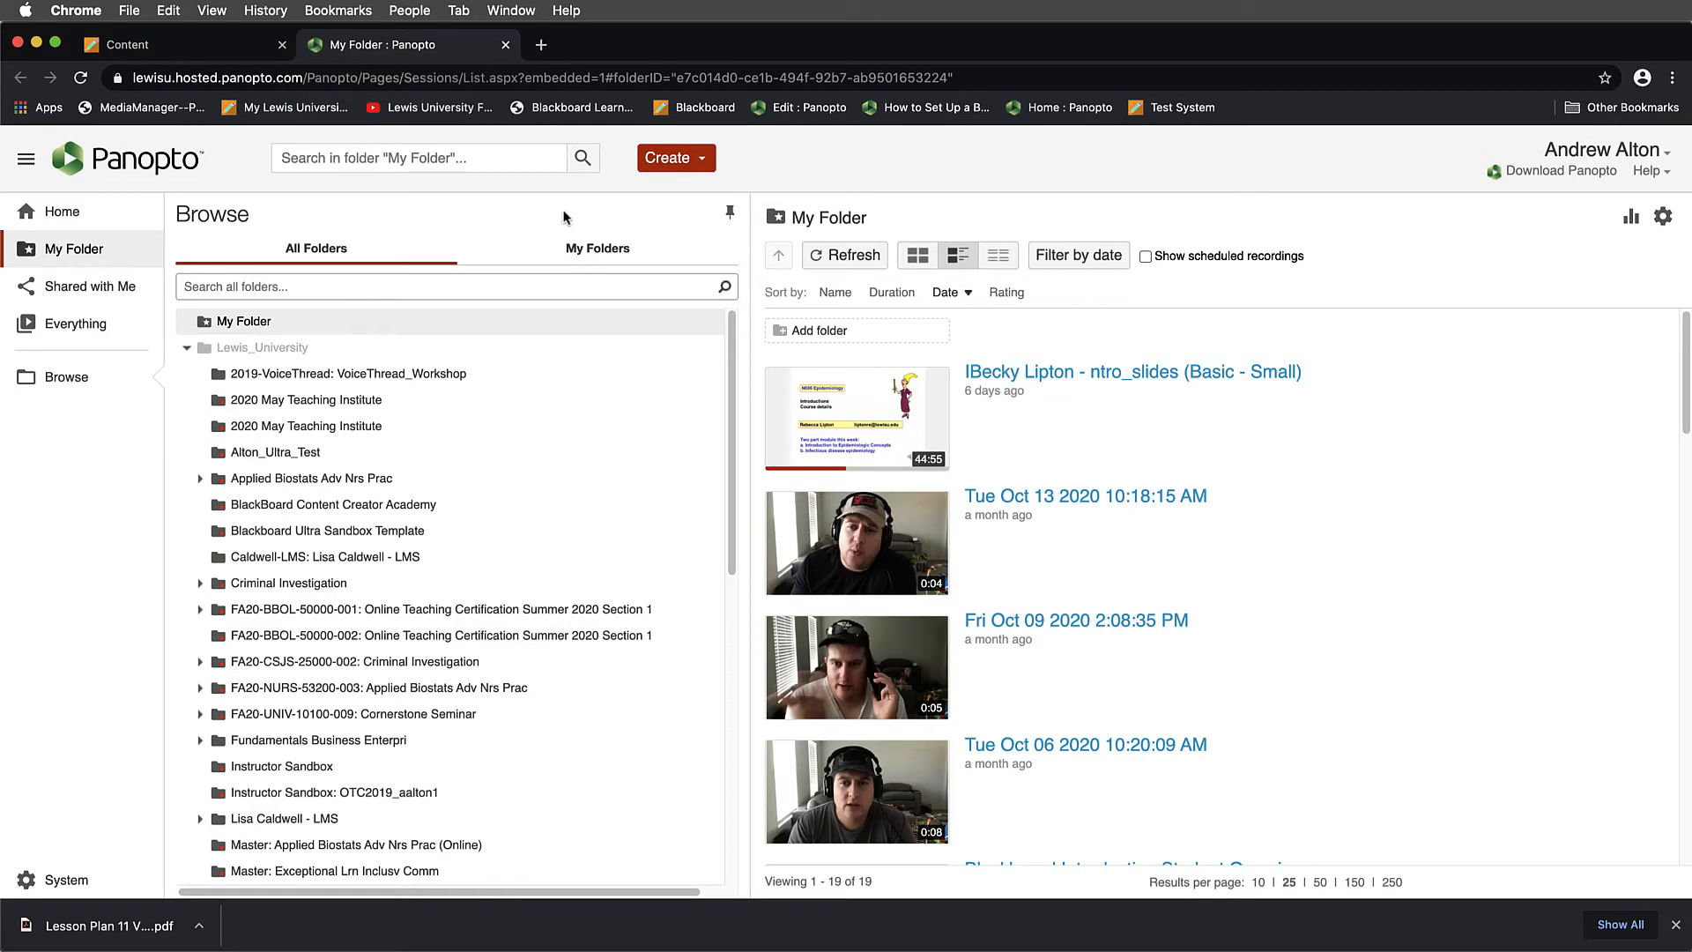
{"action": "left_click", "coordinate": [669, 158]}
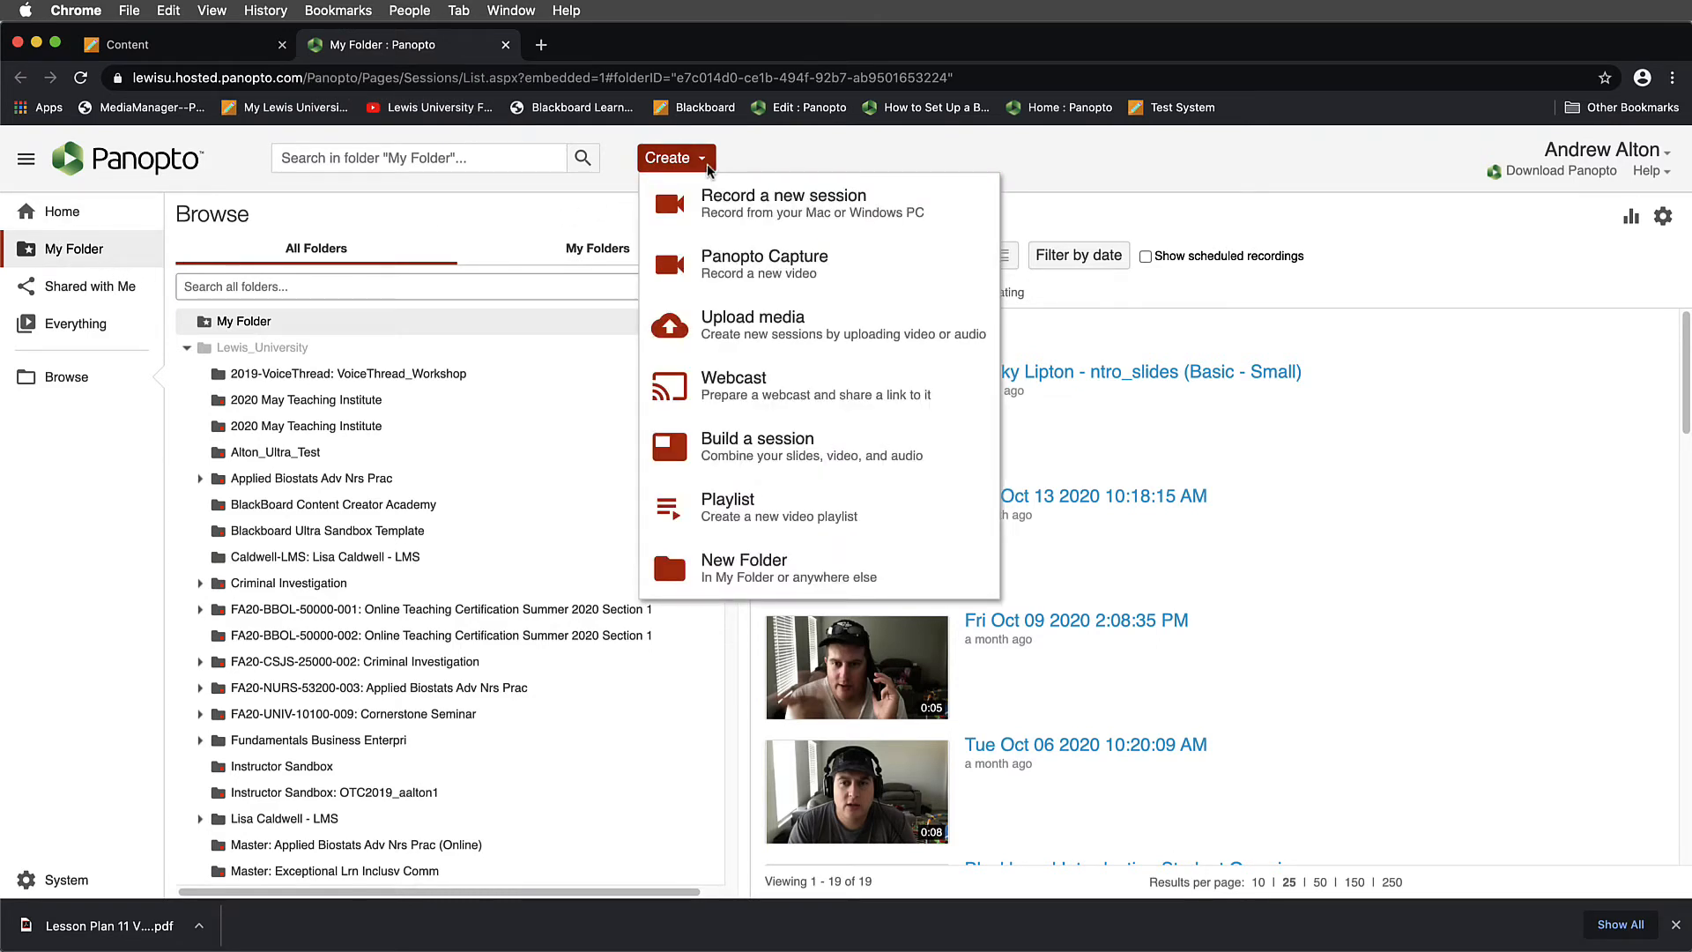
{"action": "mouse_move", "coordinate": [818, 264]}
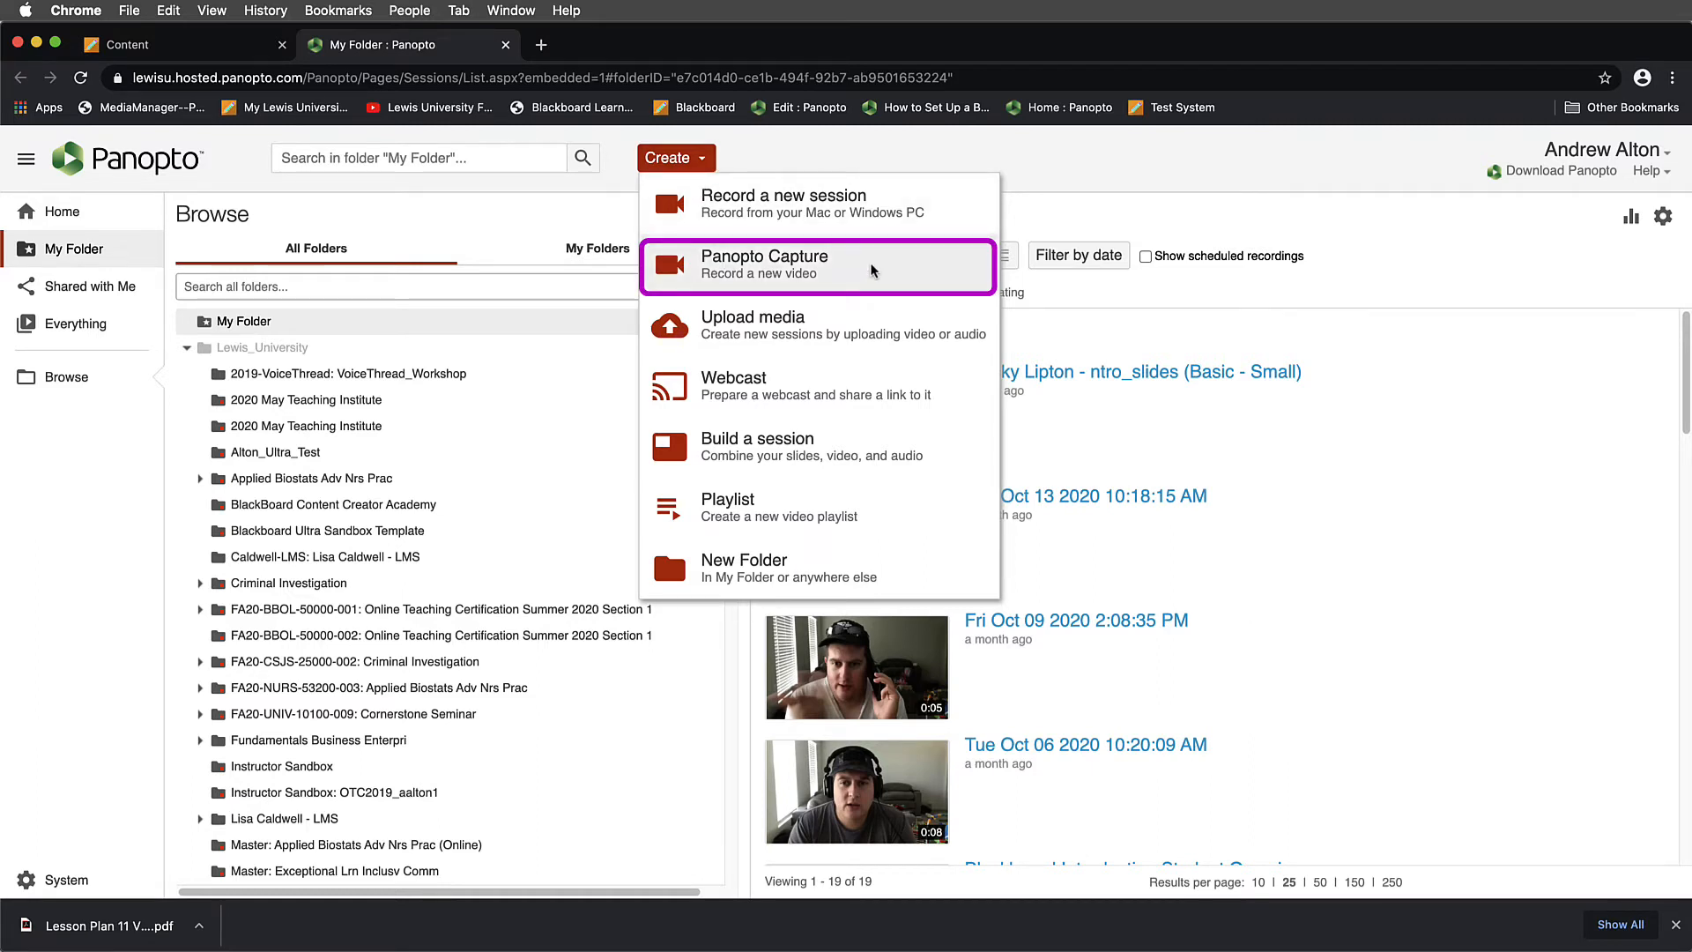
{"action": "left_click", "coordinate": [764, 264]}
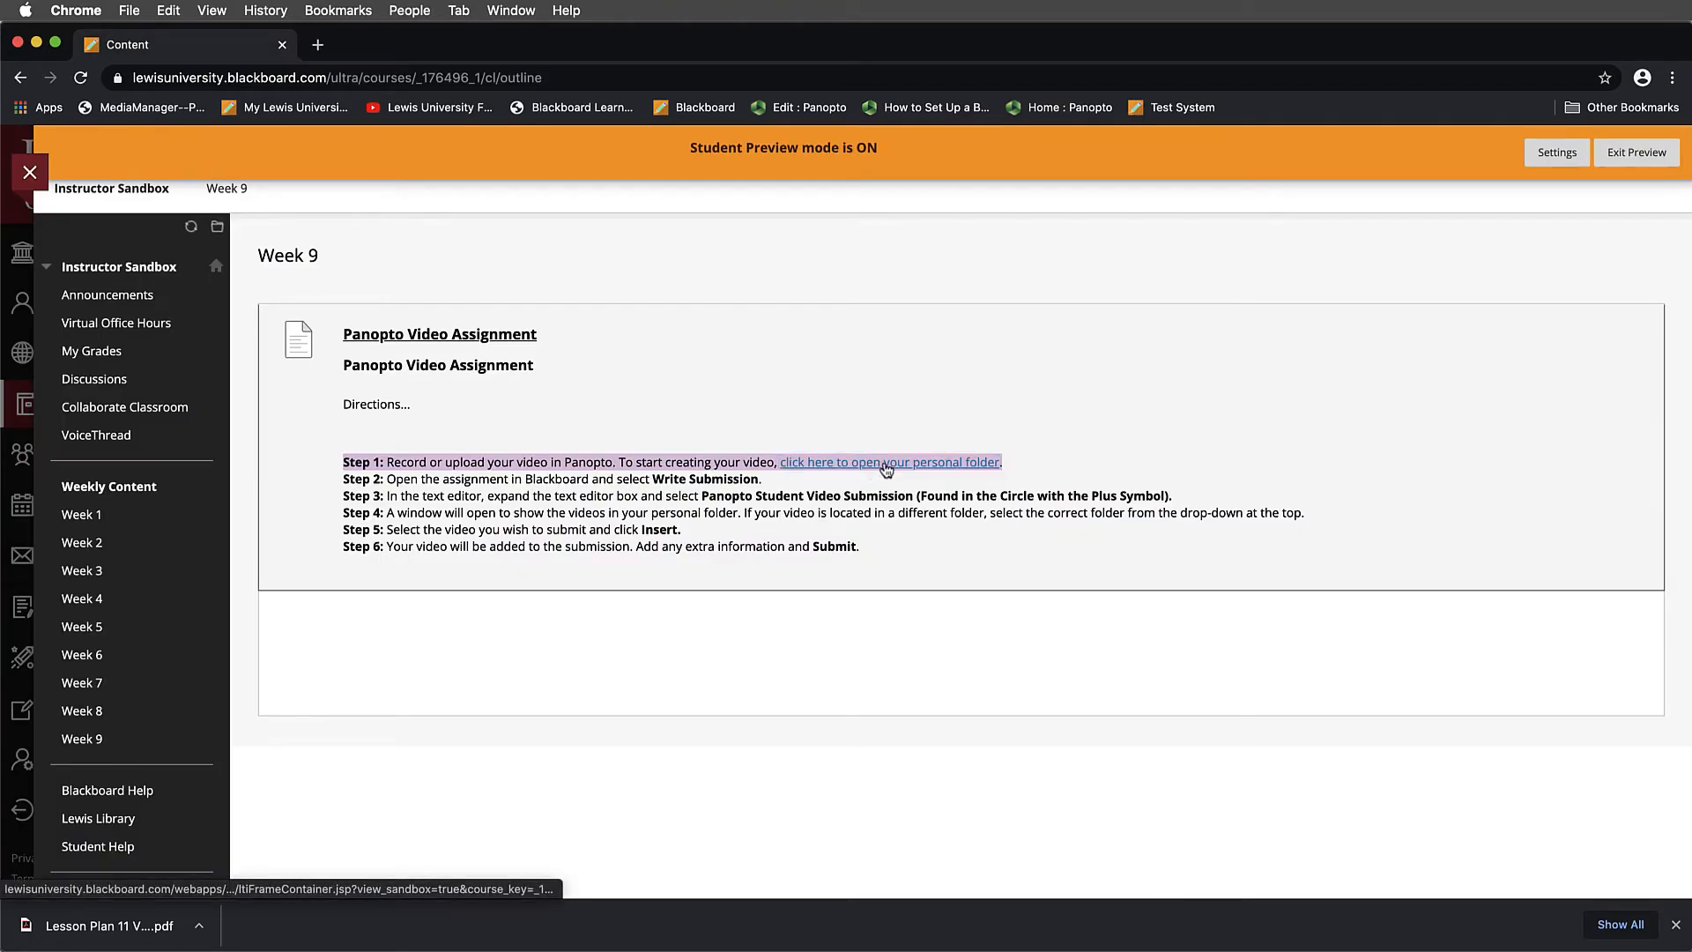
{"action": "mouse_move", "coordinate": [882, 468]}
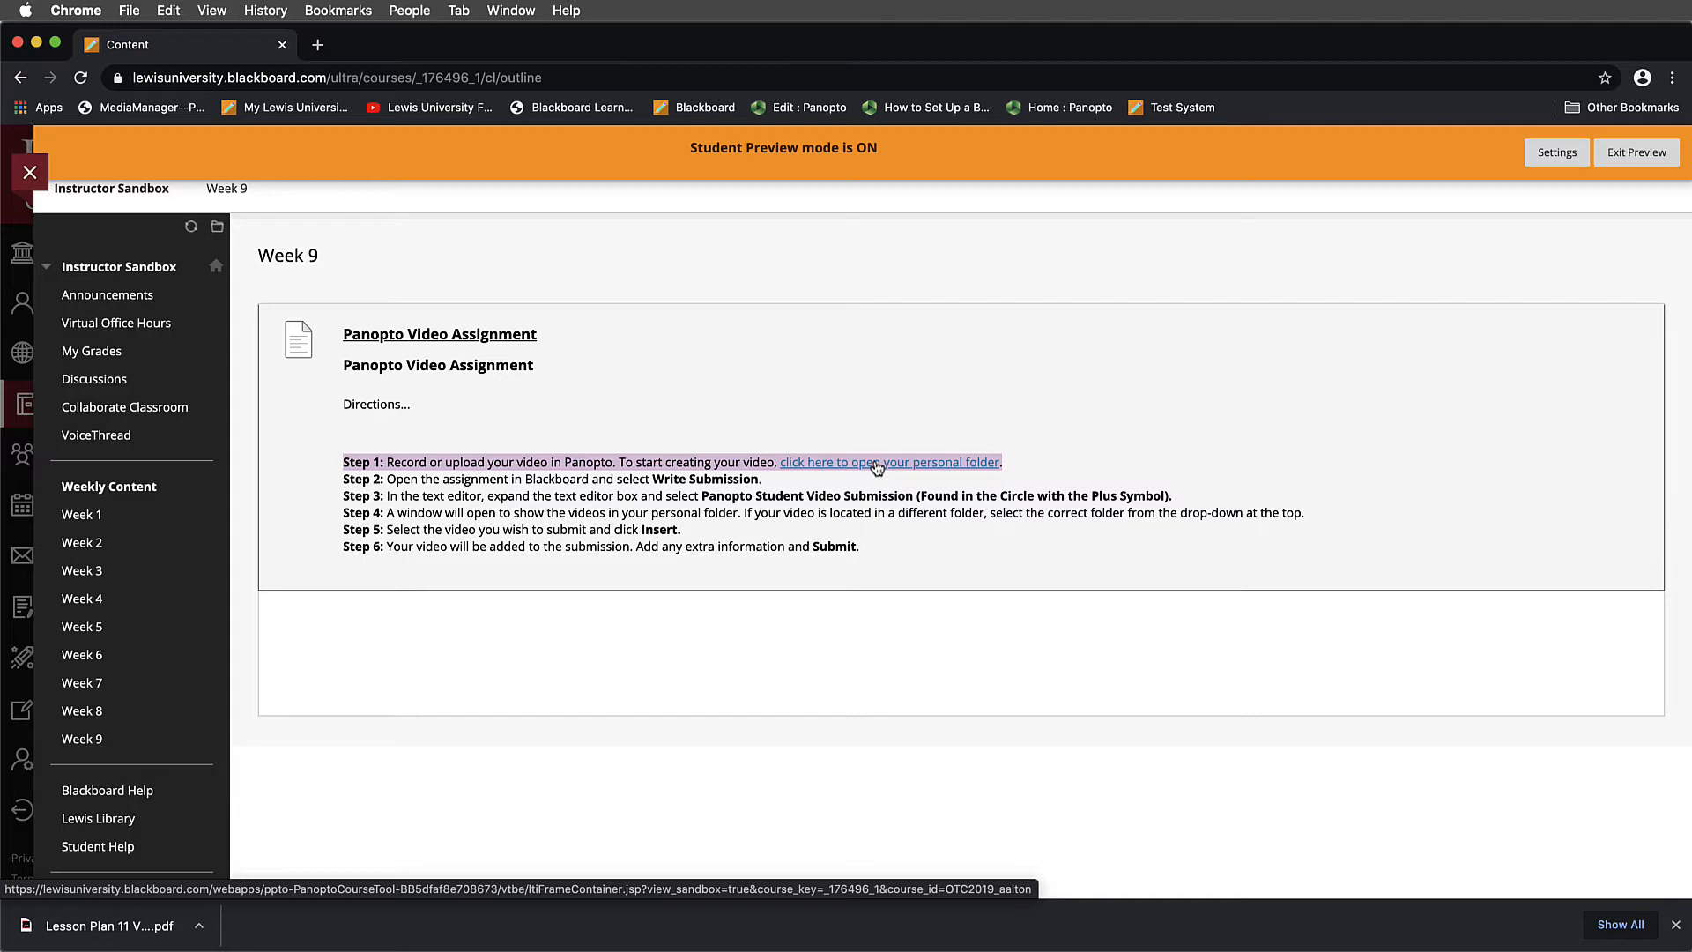
{"action": "mouse_move", "coordinate": [871, 463]}
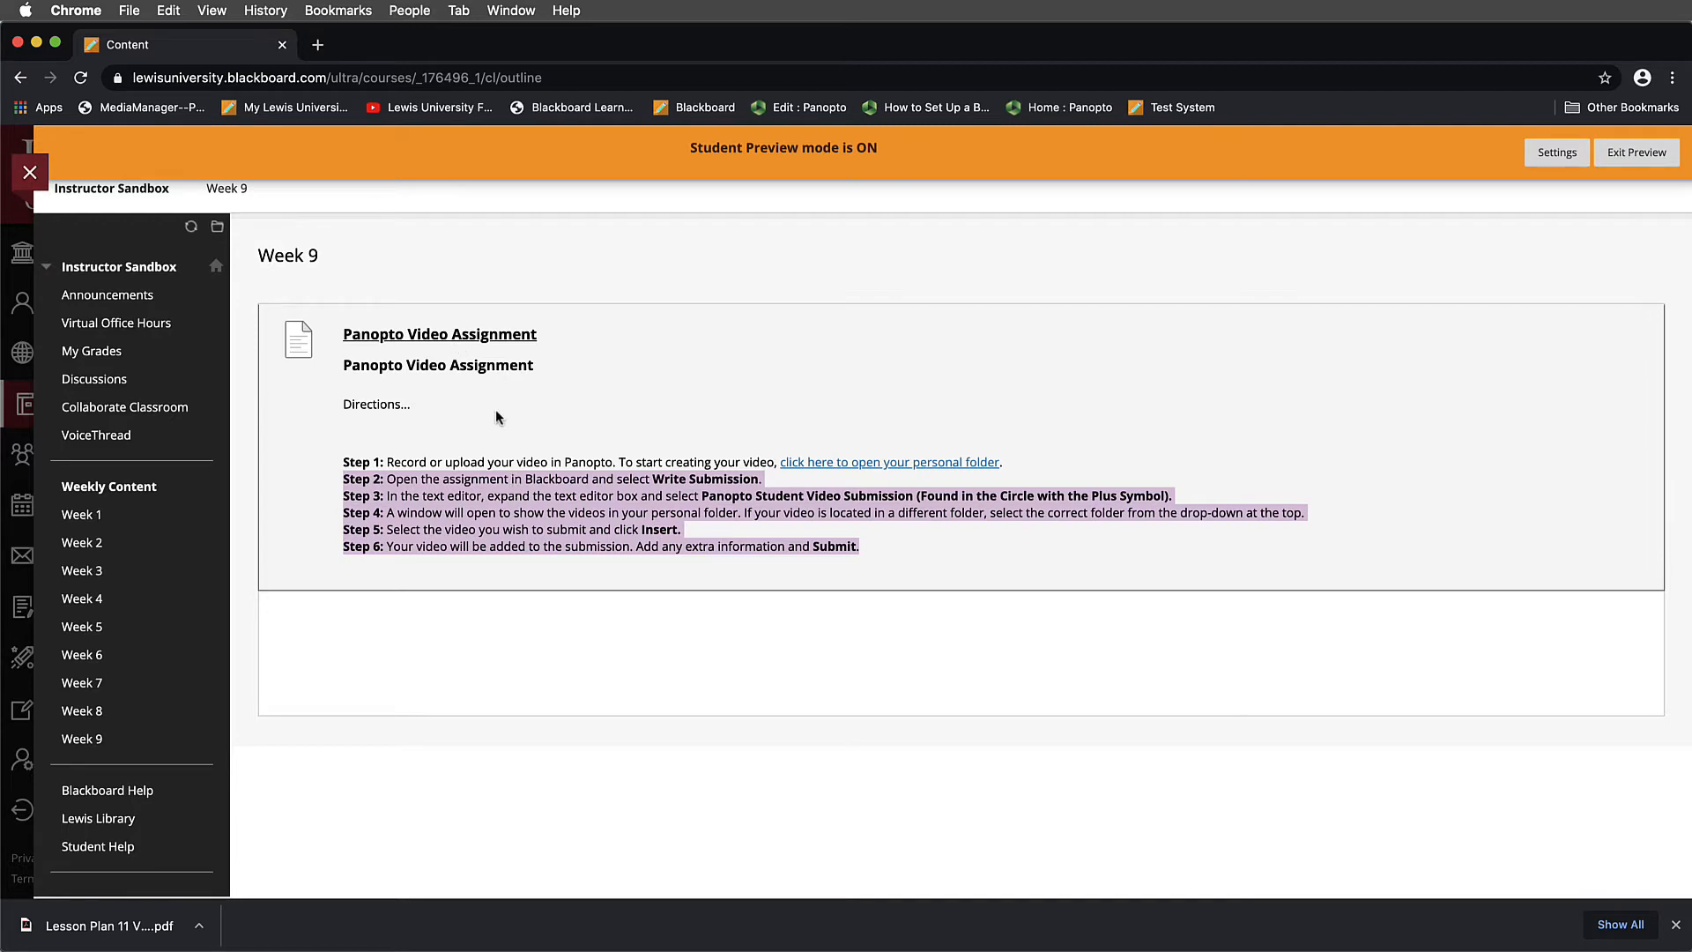
{"action": "mouse_move", "coordinate": [872, 468]}
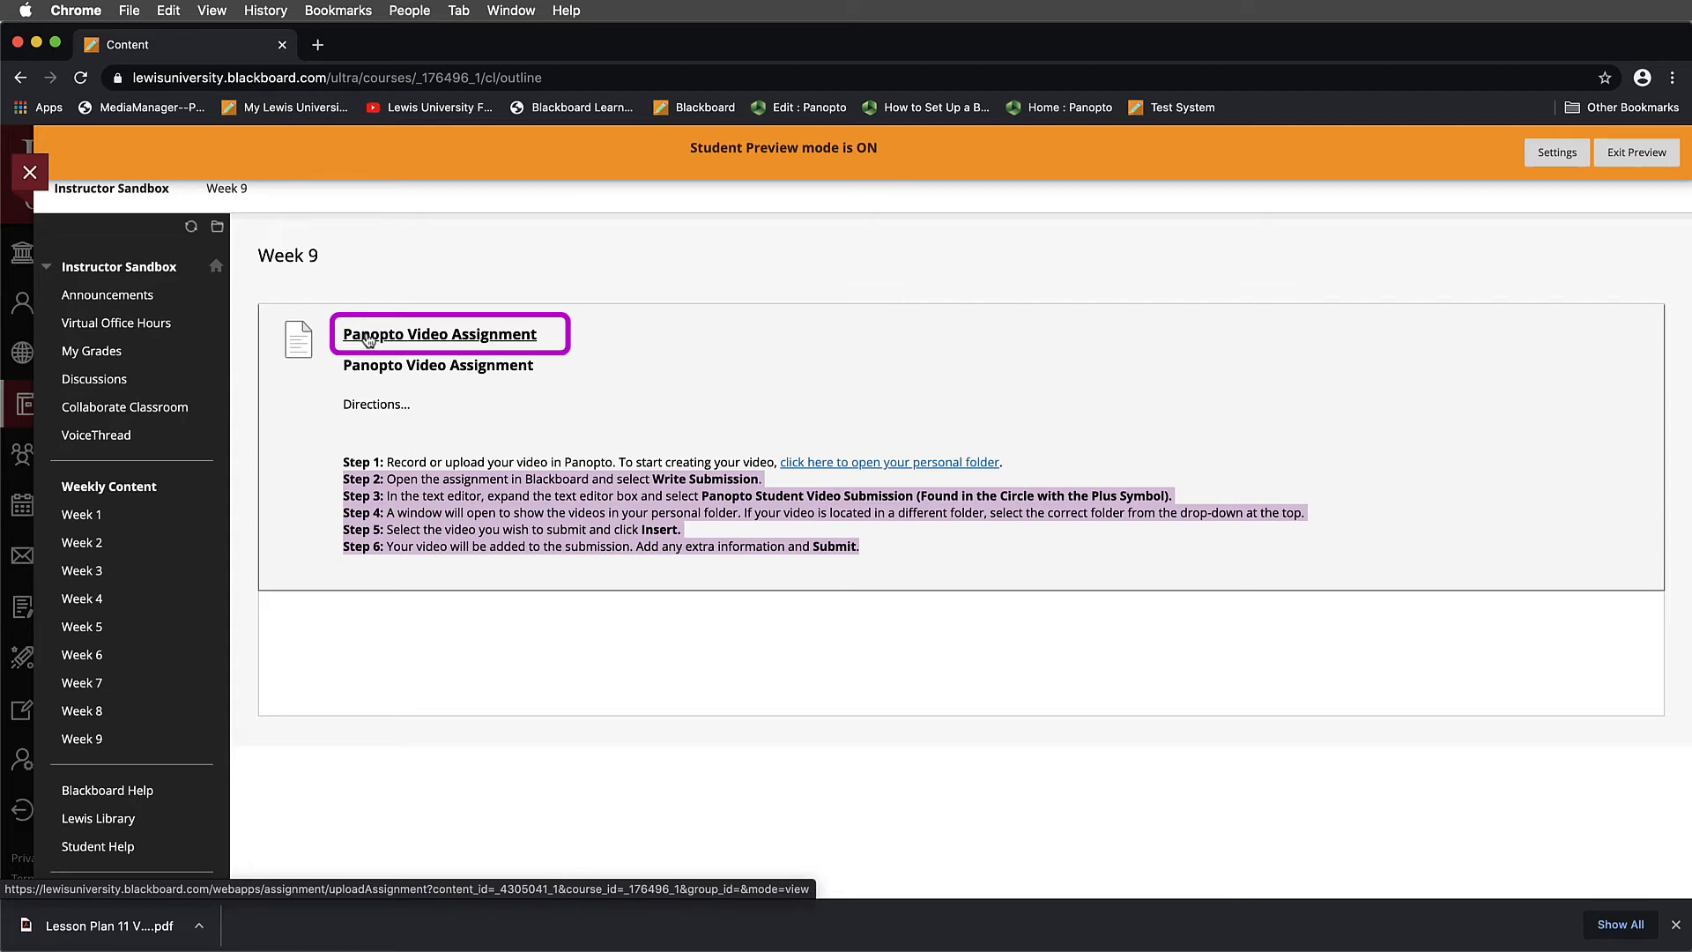
{"action": "mouse_move", "coordinate": [451, 343]}
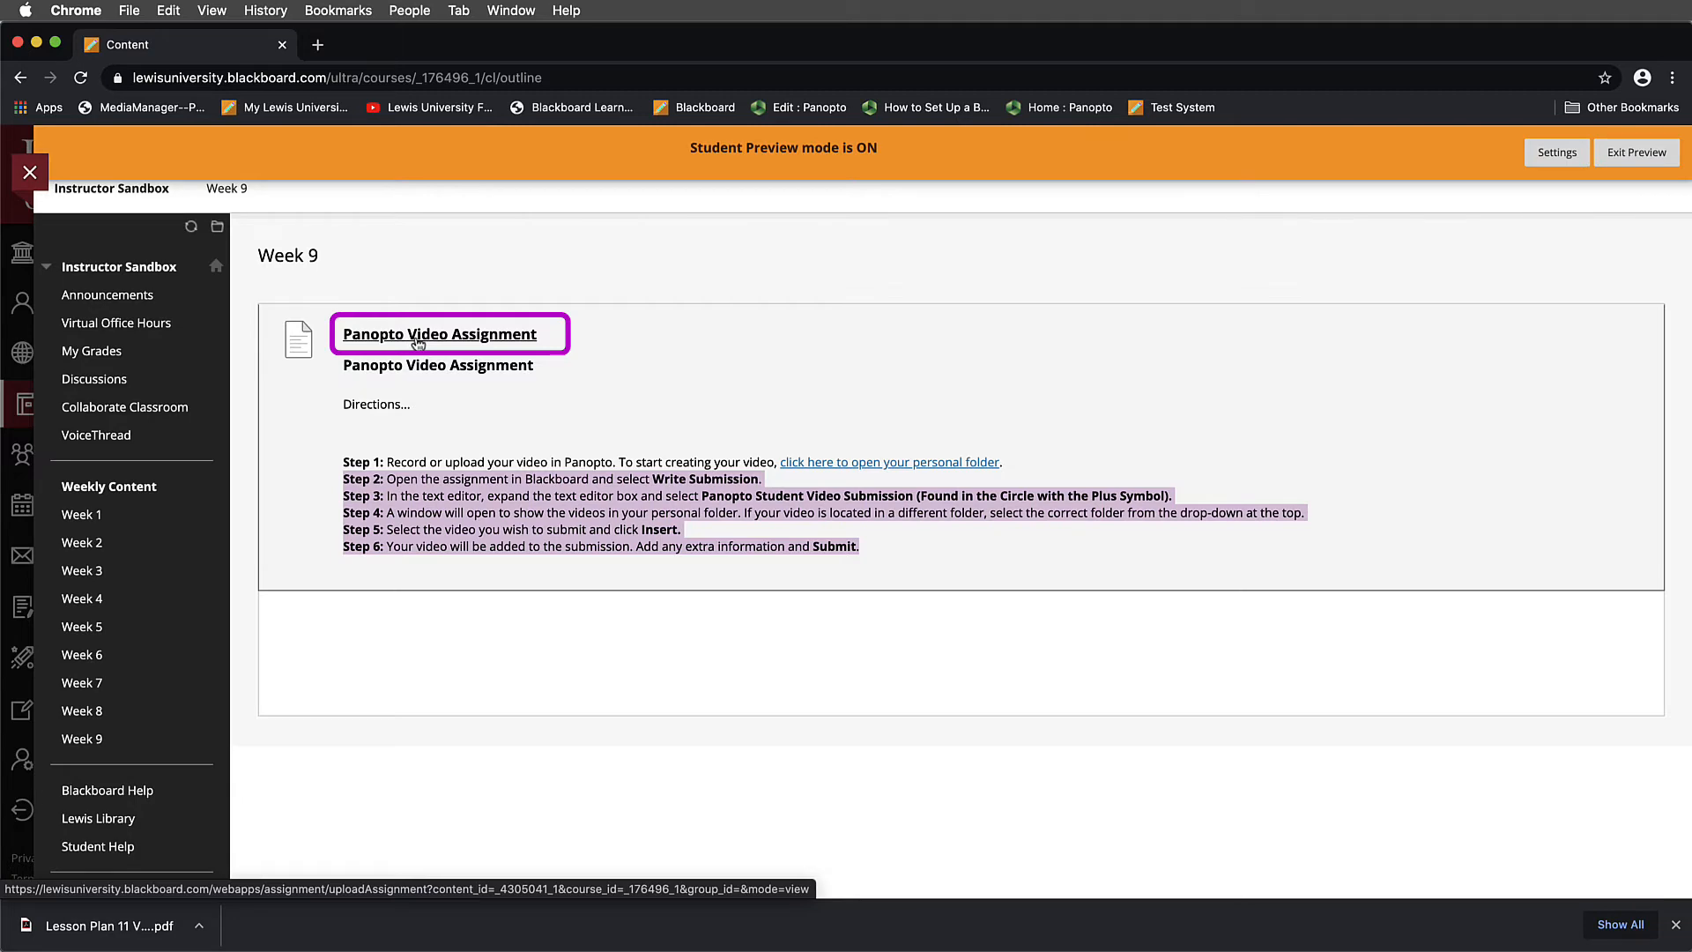
- Open the Panopto Video Assignment and scroll to the Write Submission area
{"action": "left_click", "coordinate": [438, 333]}
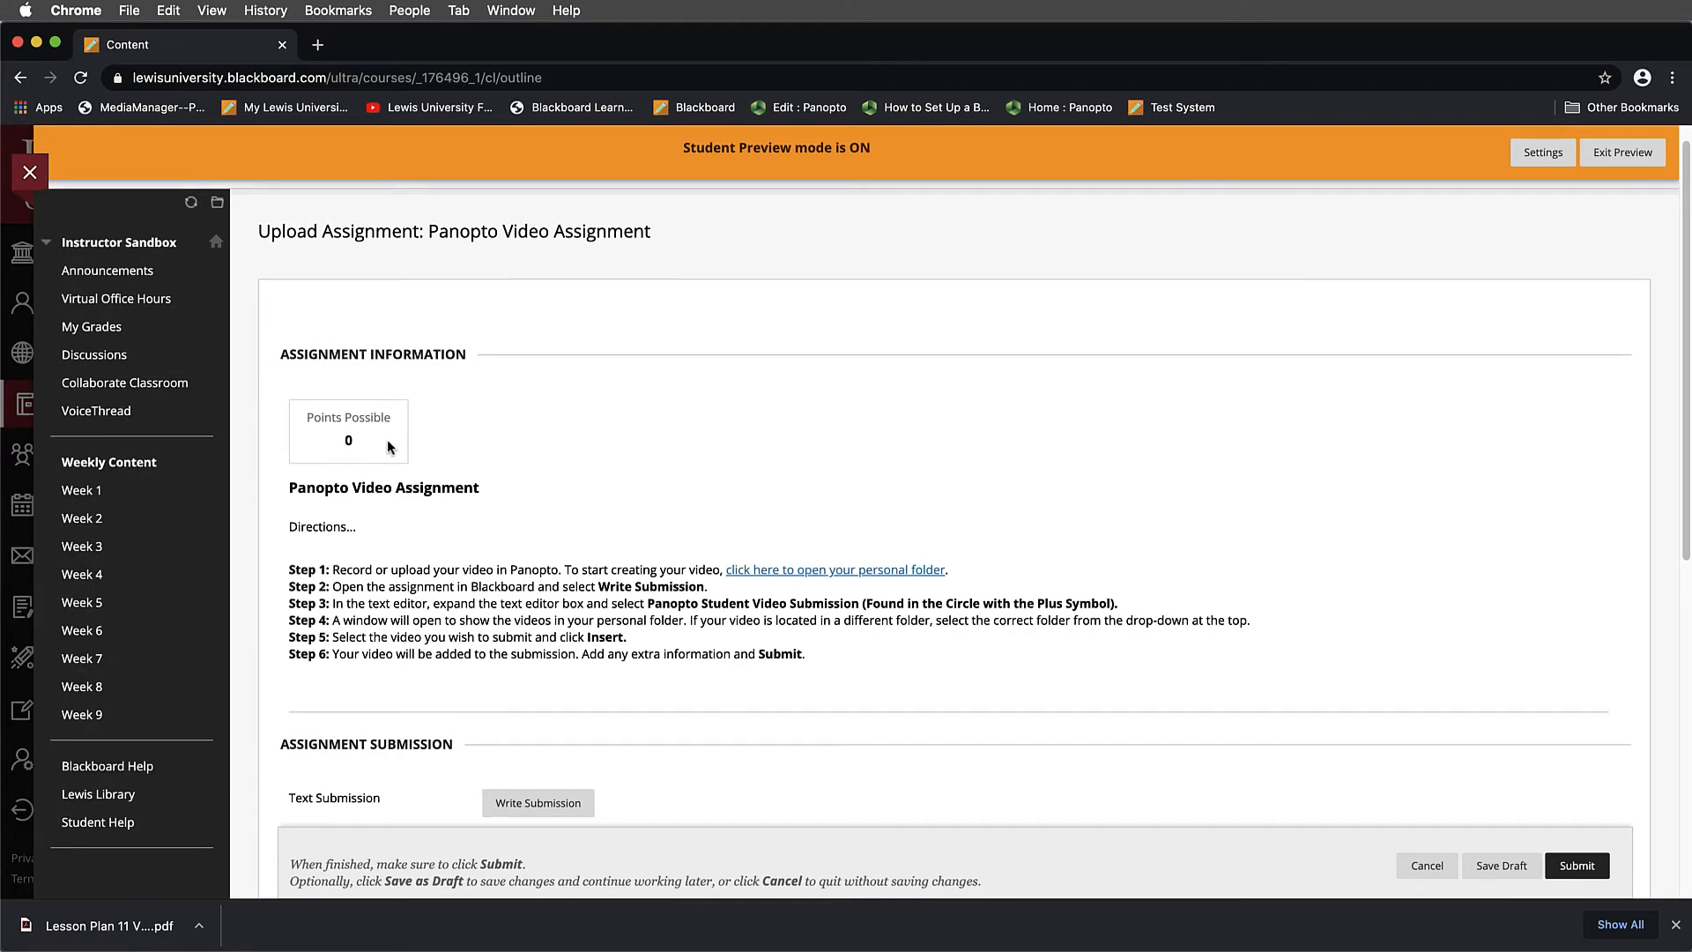
{"action": "scroll", "scroll_direction": "down", "scroll_amount": 3}
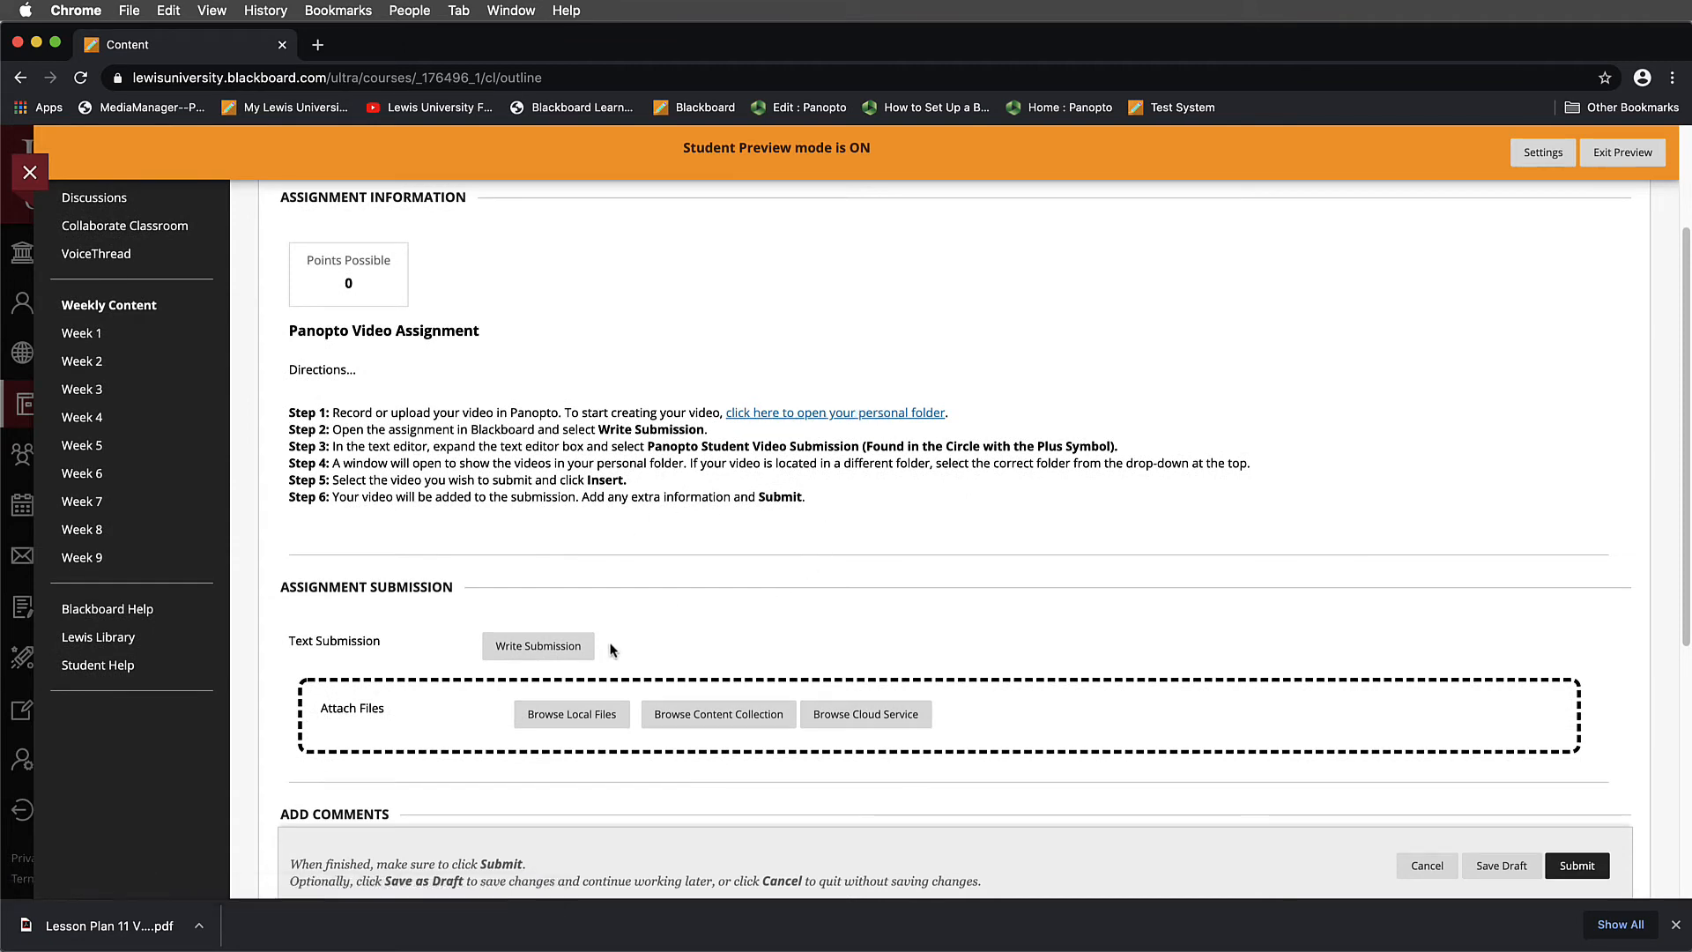
{"action": "left_click", "coordinate": [539, 645]}
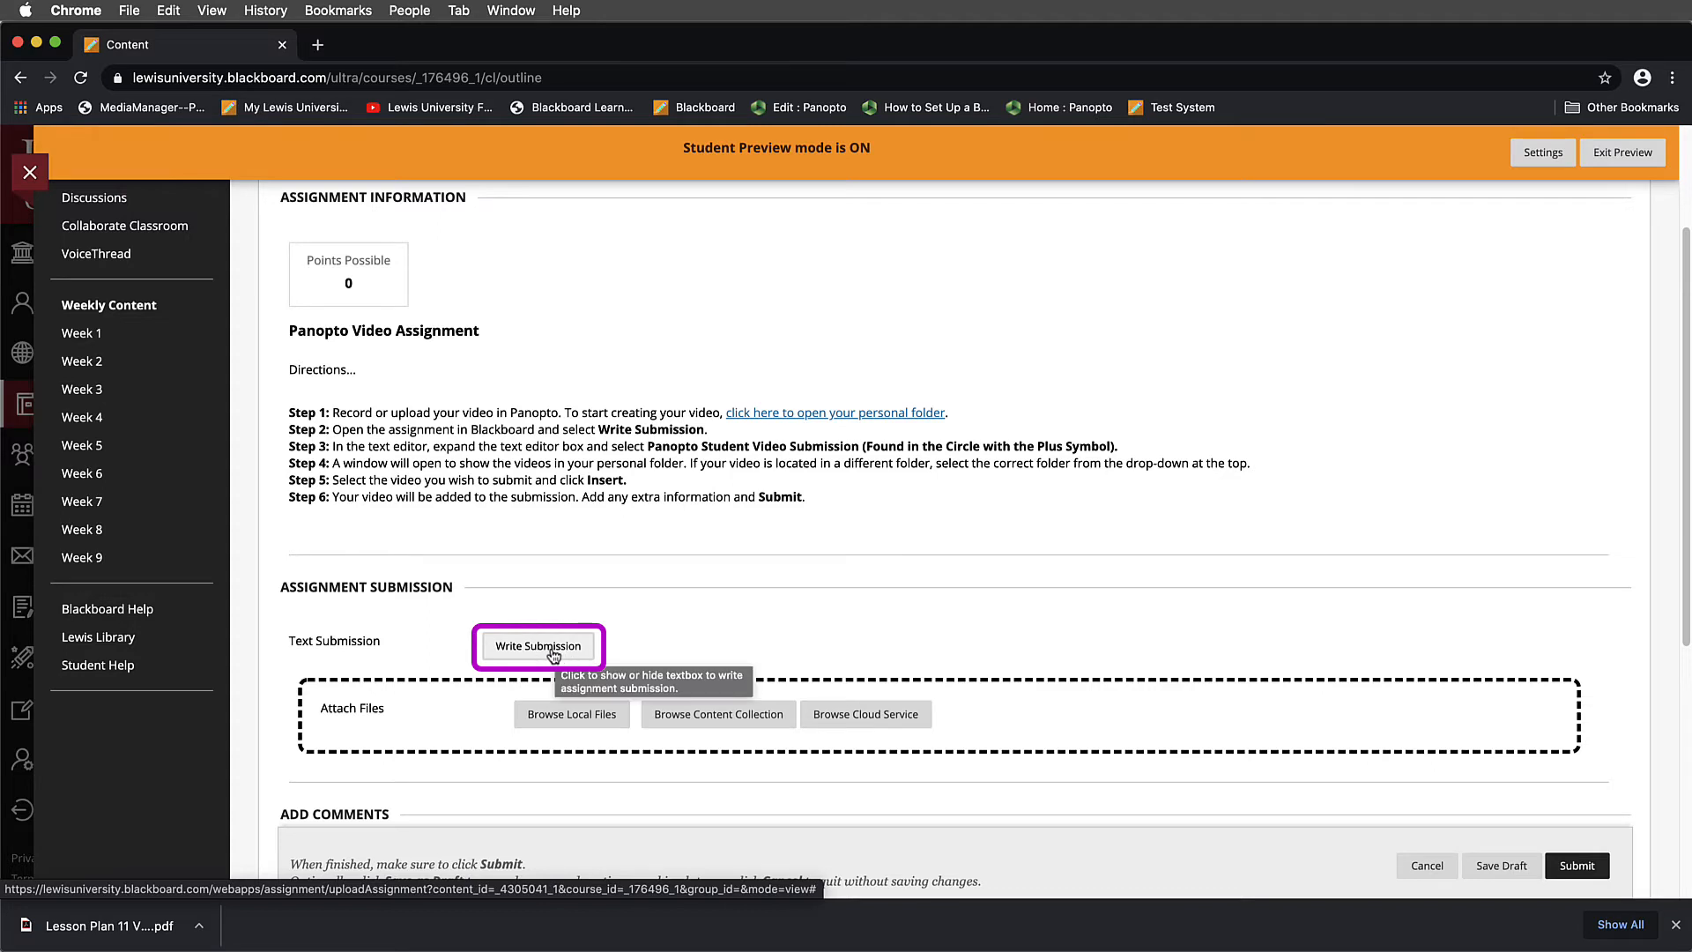
{"action": "mouse_move", "coordinate": [568, 655]}
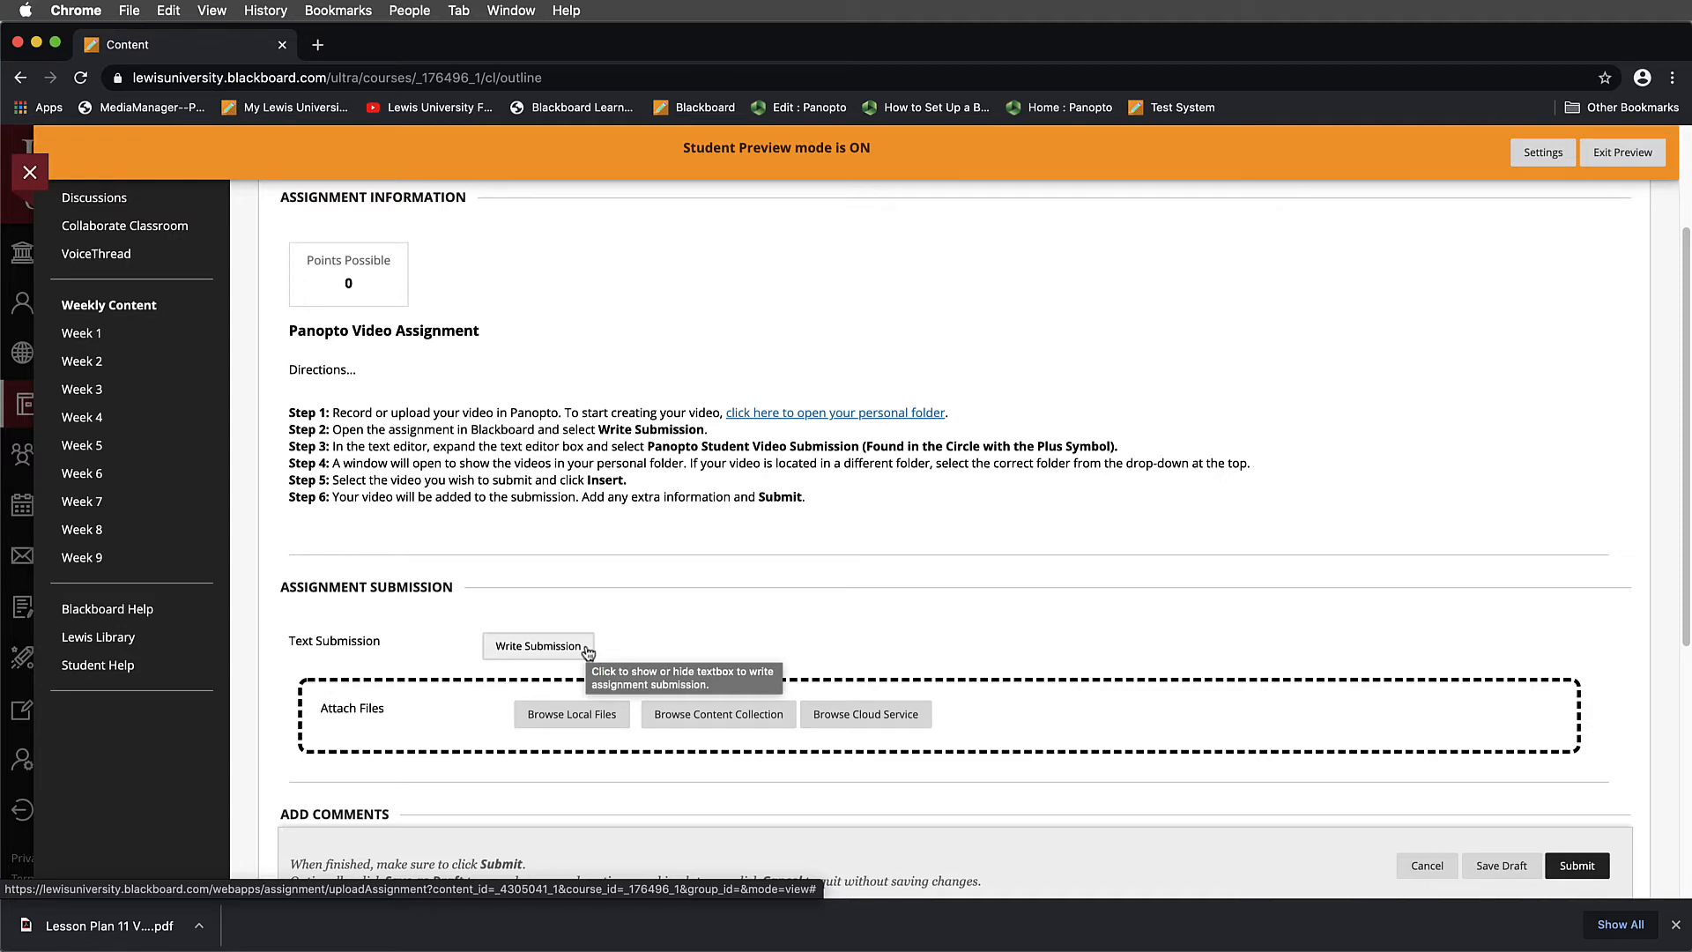
- Type the note "This is my video submissi..." into the Write Submission editor
{"action": "left_click", "coordinate": [538, 646]}
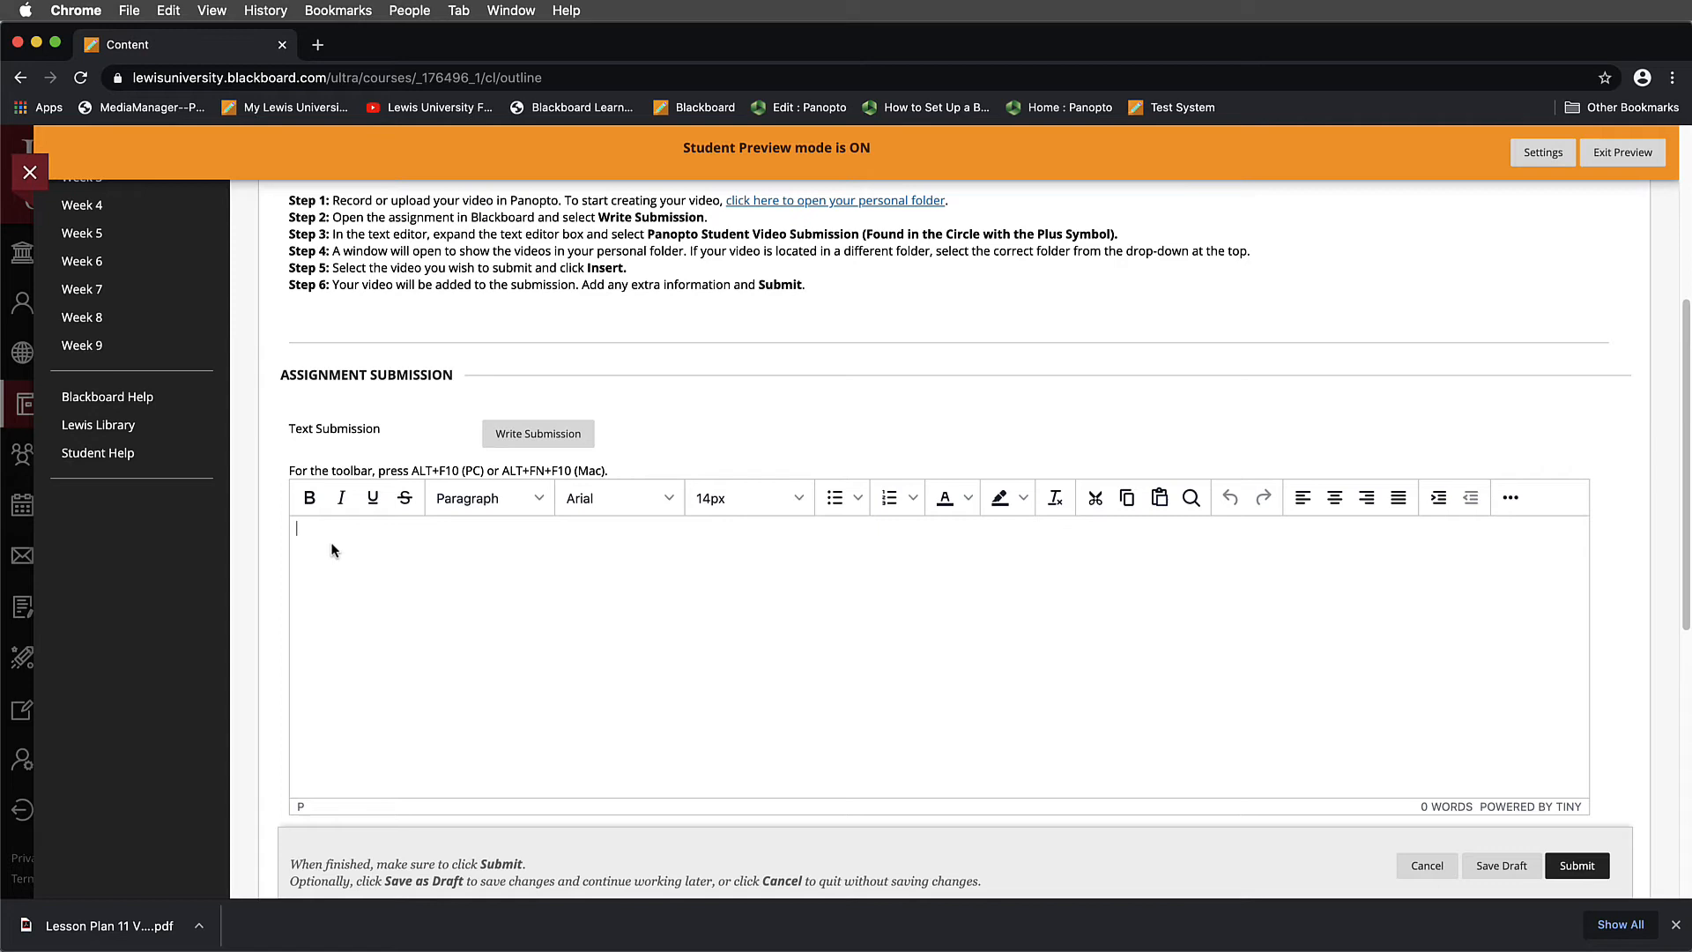
{"action": "type", "text": "This"}
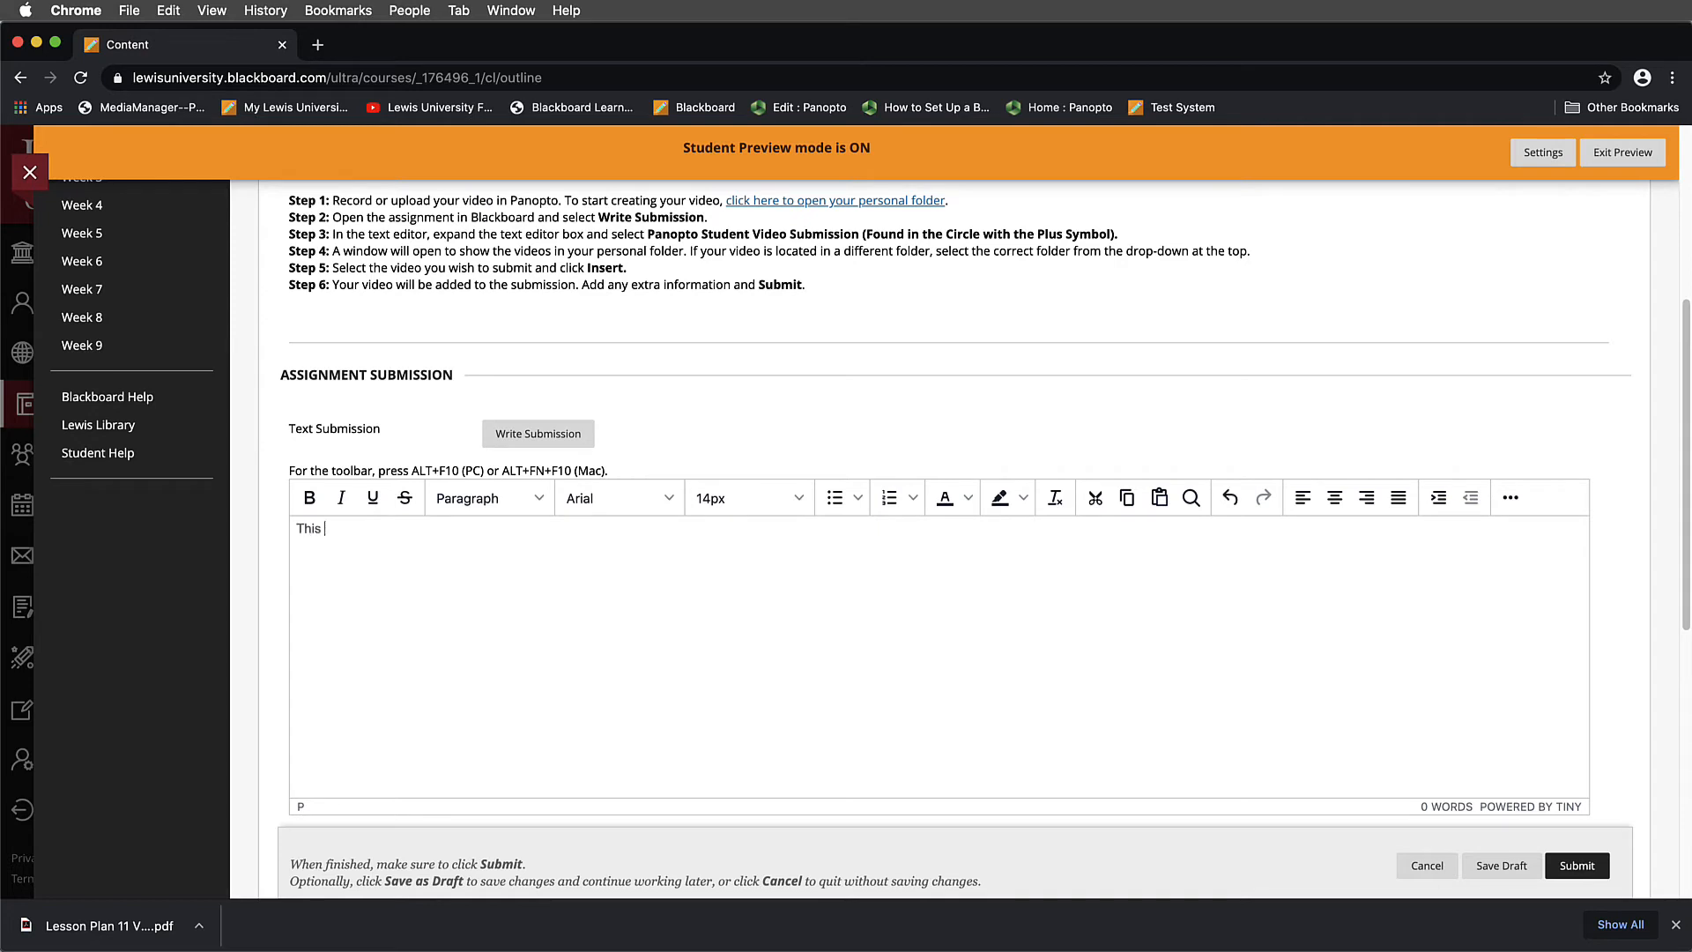
{"action": "type", "text": "is my video"}
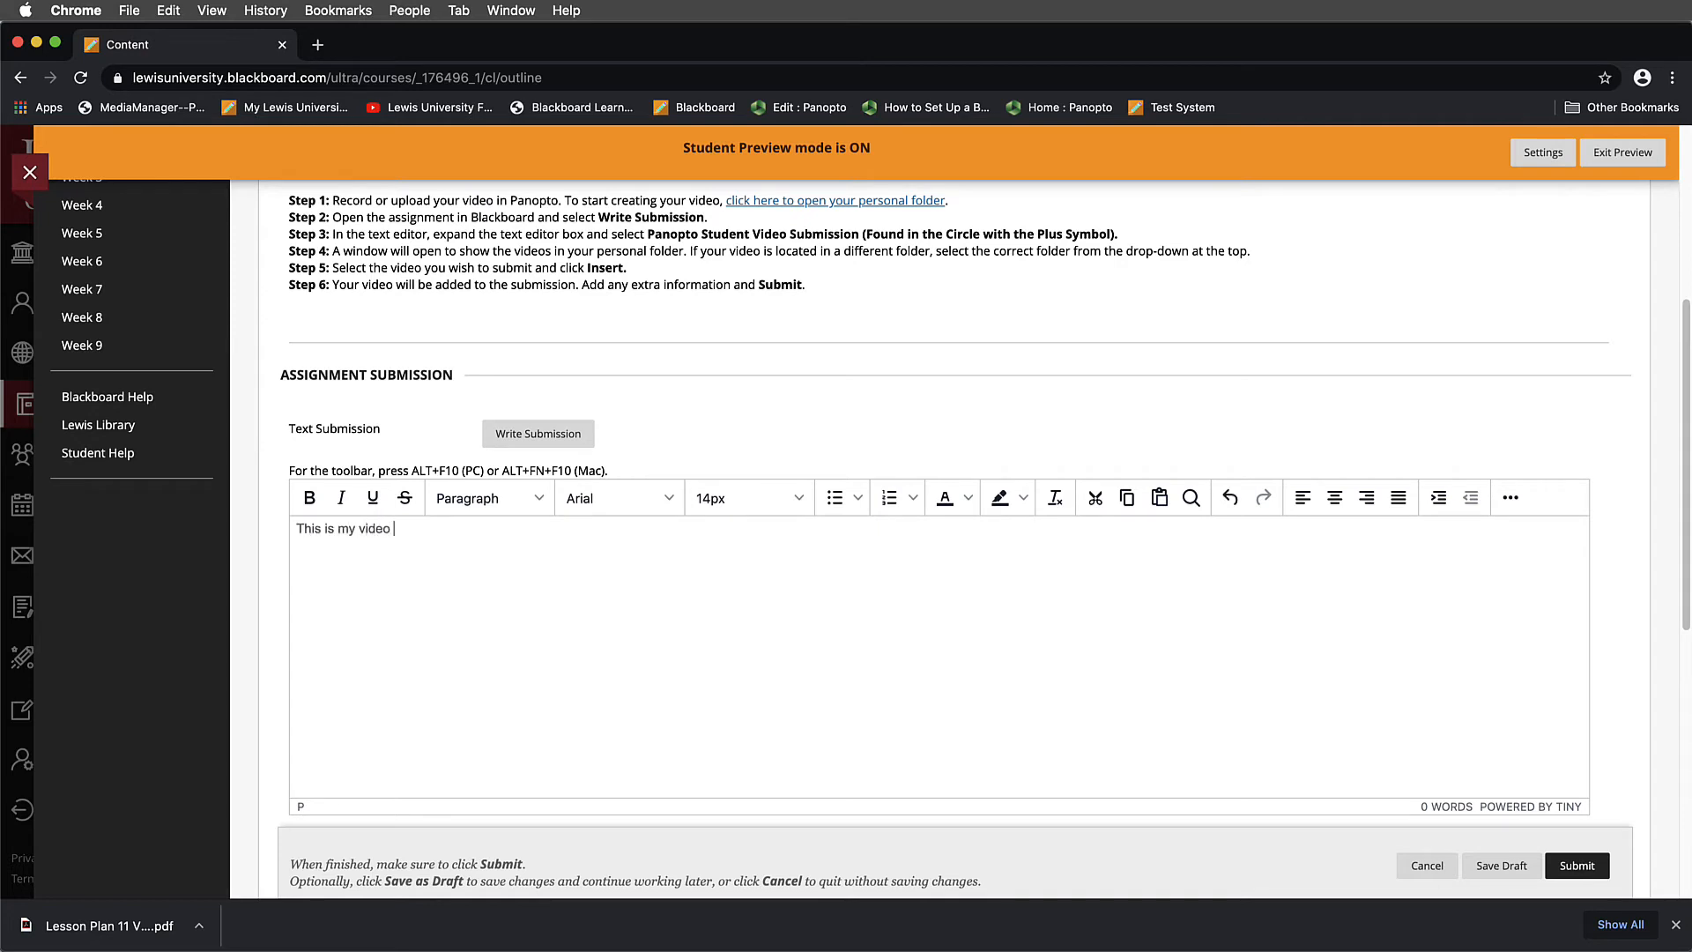
{"action": "type", "text": "submission for ..."}
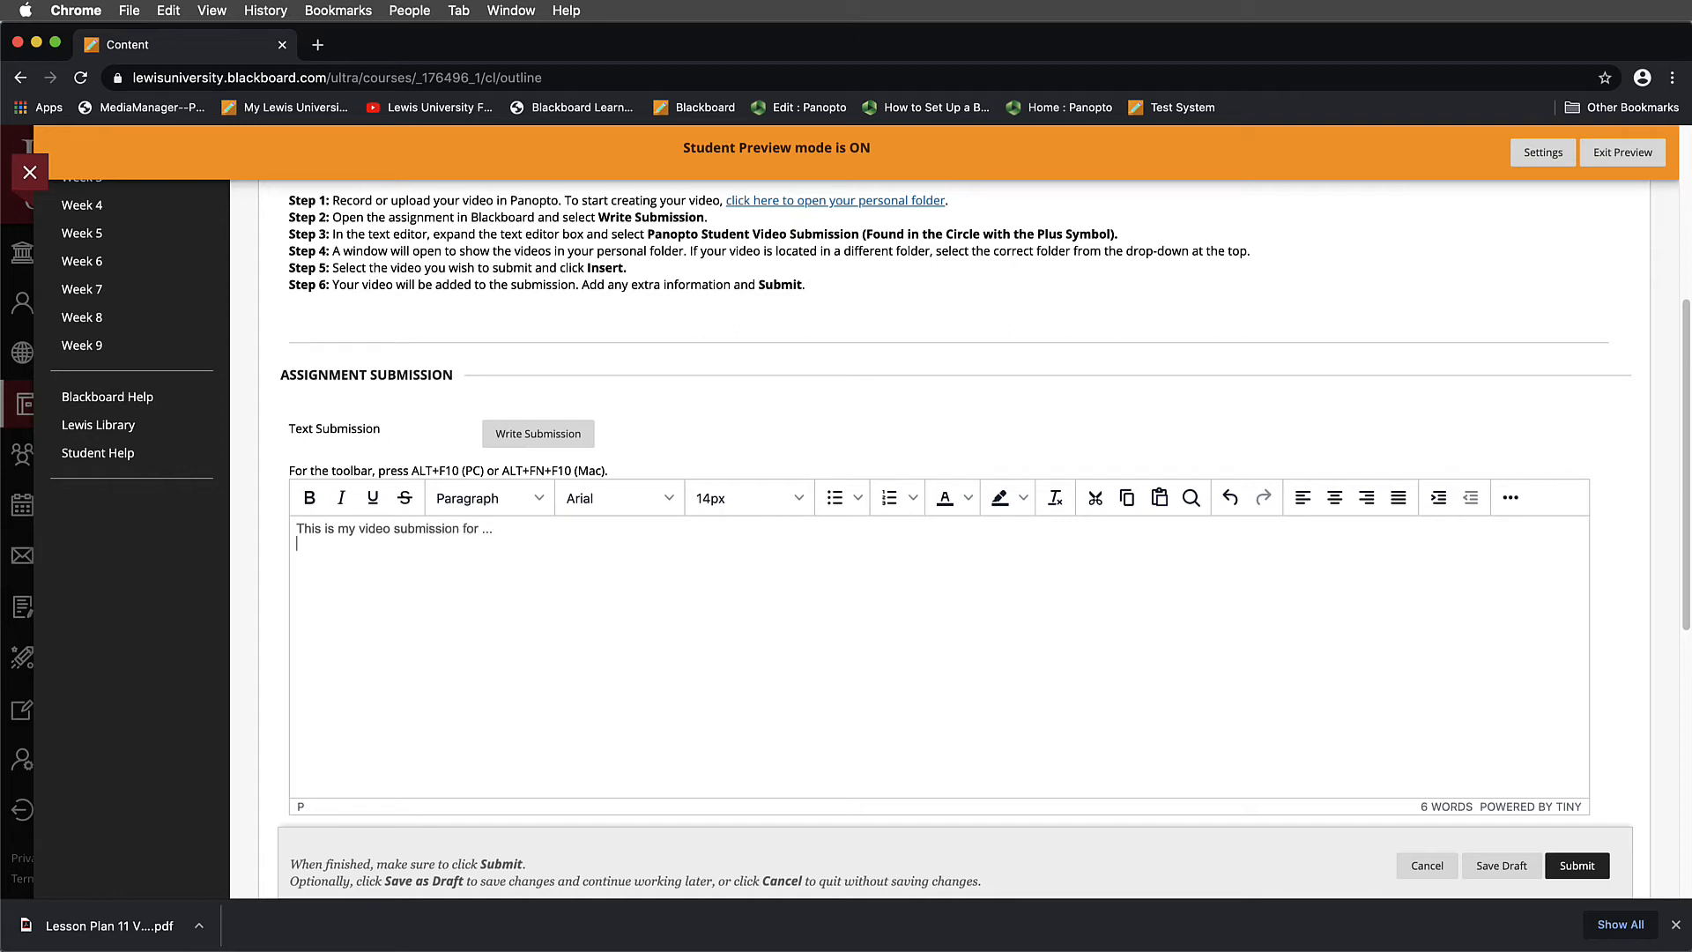
{"action": "mouse_move", "coordinate": [341, 497]}
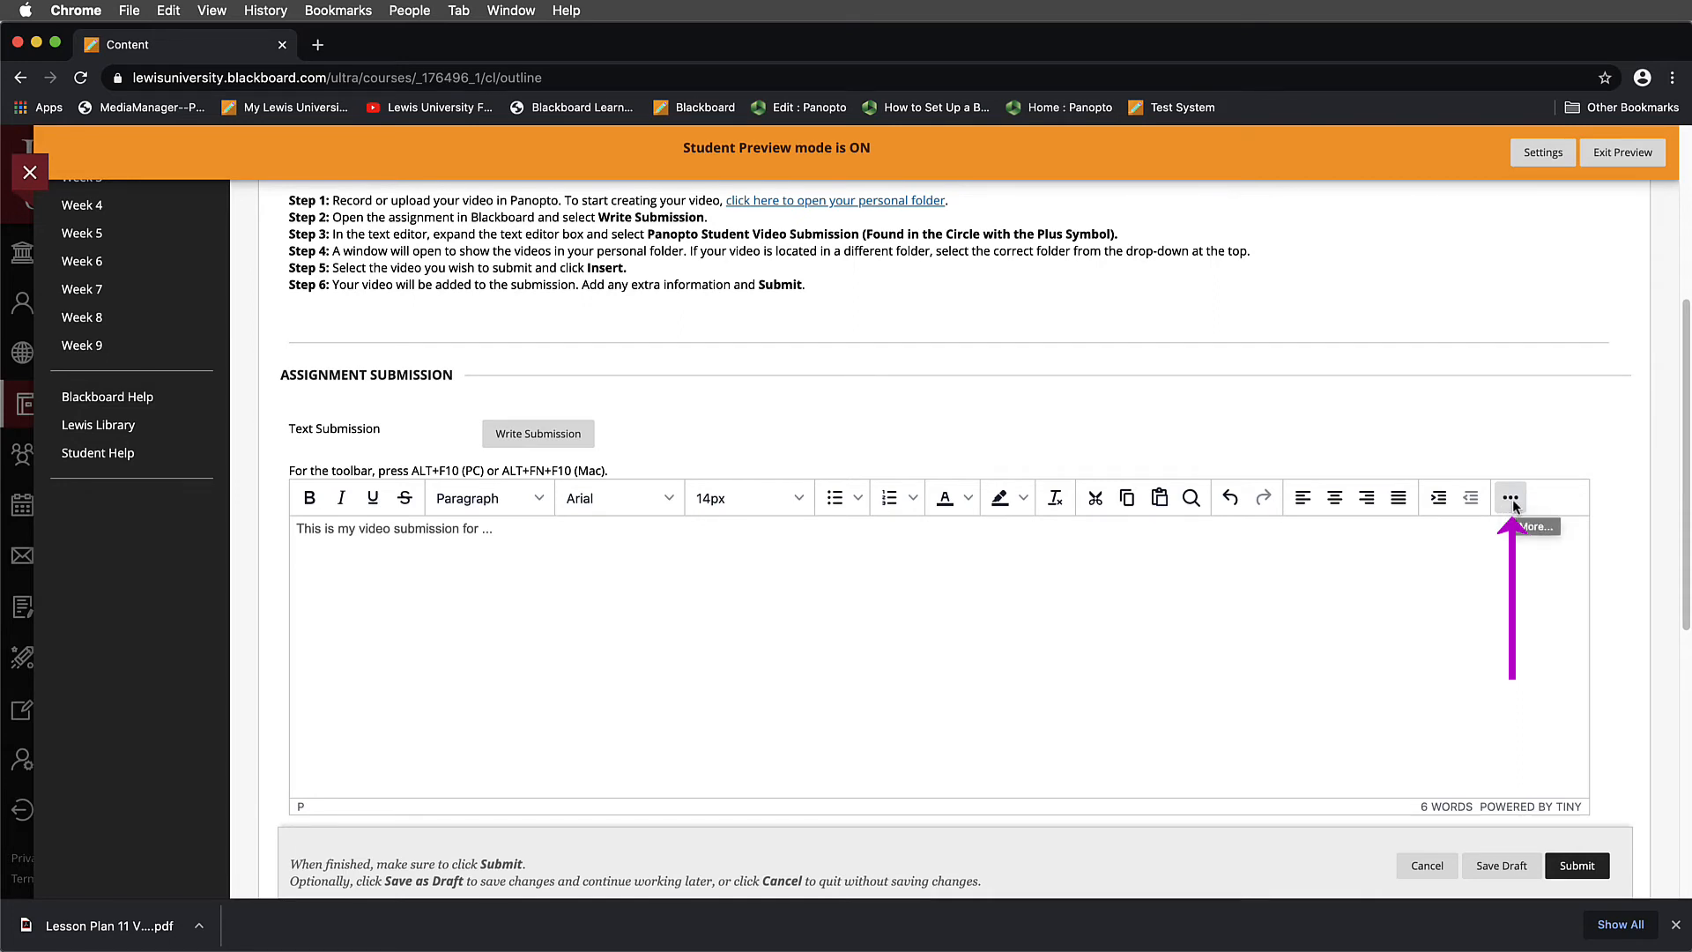
- Choose Panopto Student Video Submission from the editor's More, then Add content menu
{"action": "left_click", "coordinate": [1511, 497]}
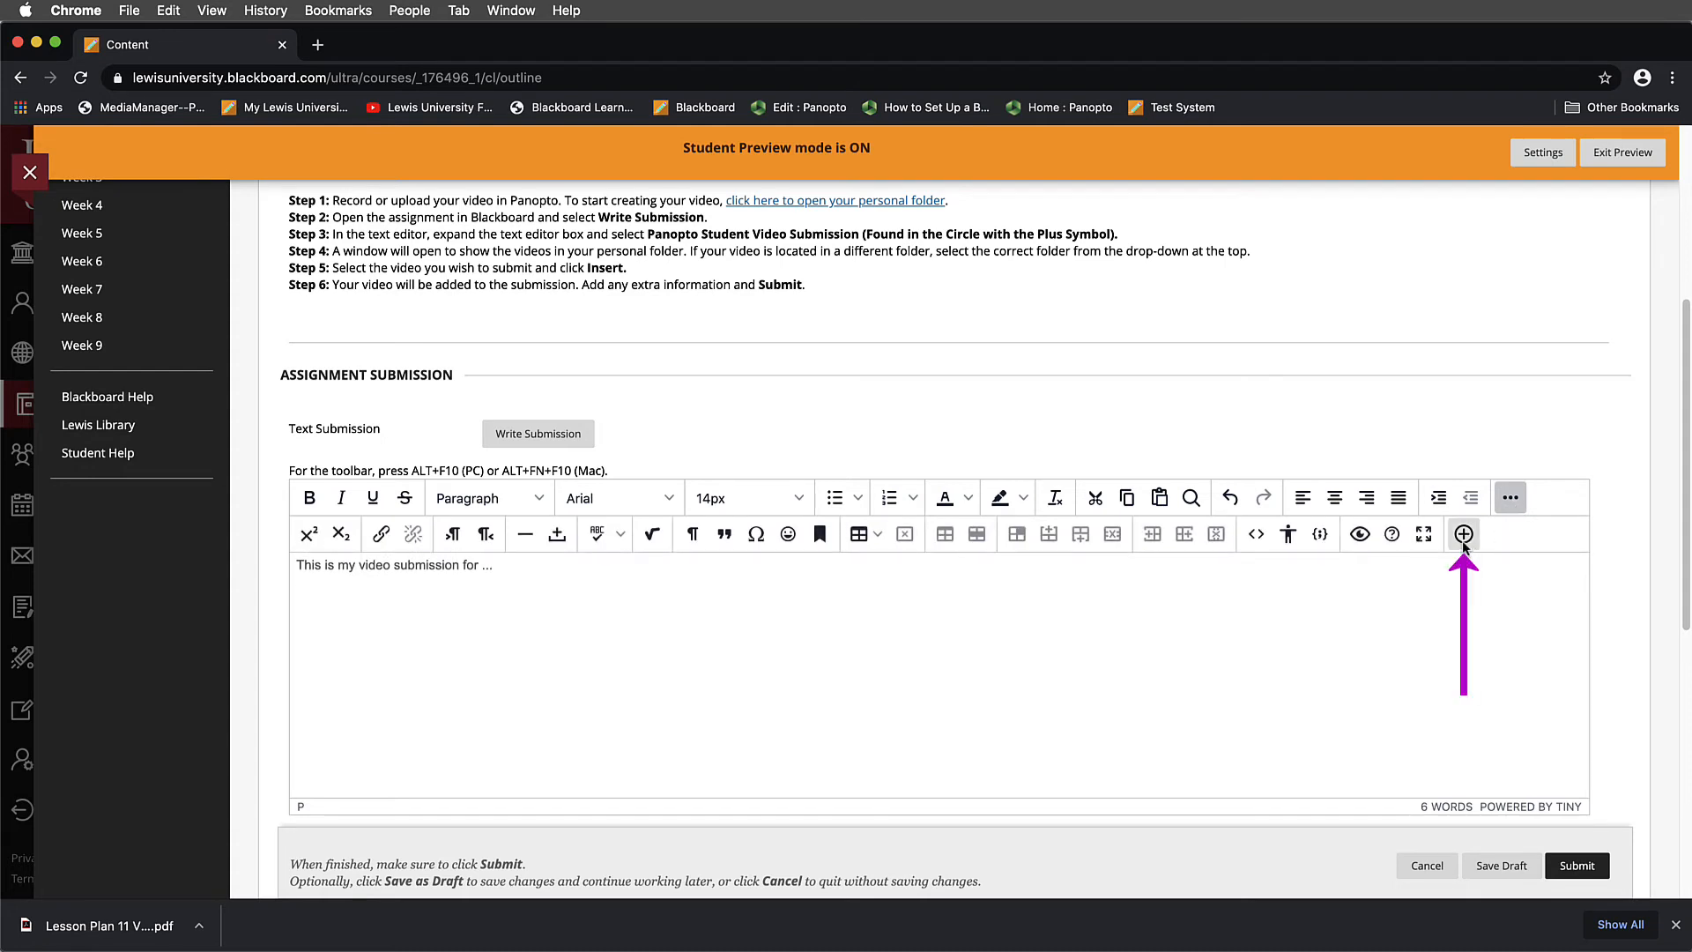
{"action": "mouse_move", "coordinate": [1464, 534]}
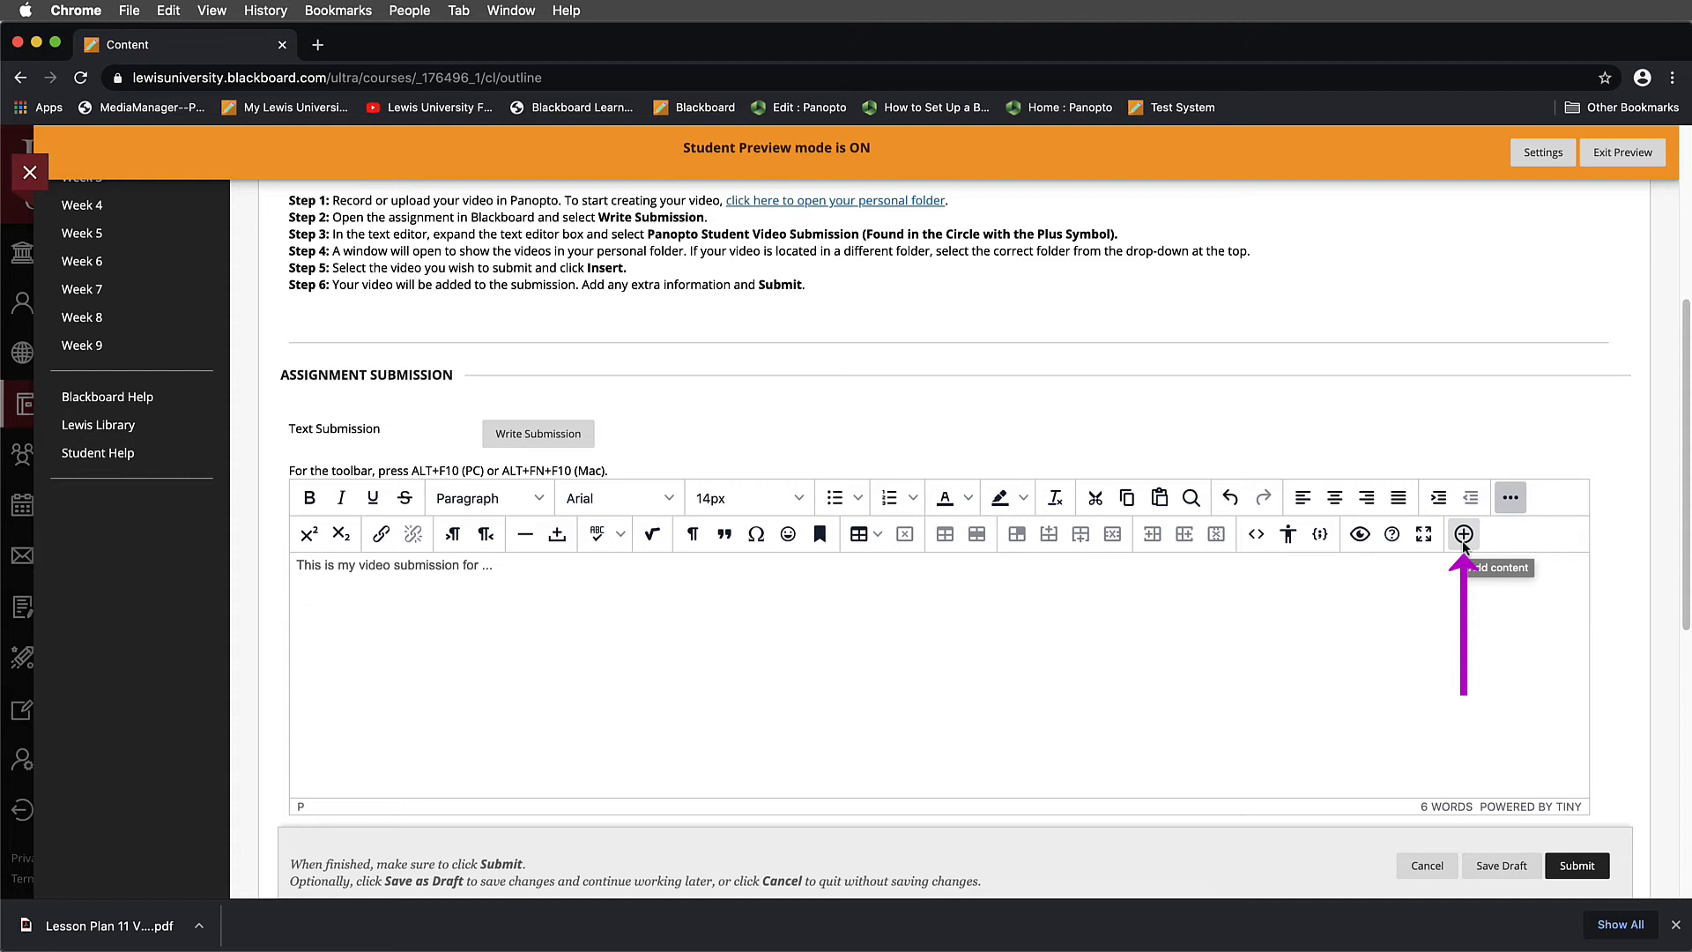
{"action": "left_click", "coordinate": [1463, 534]}
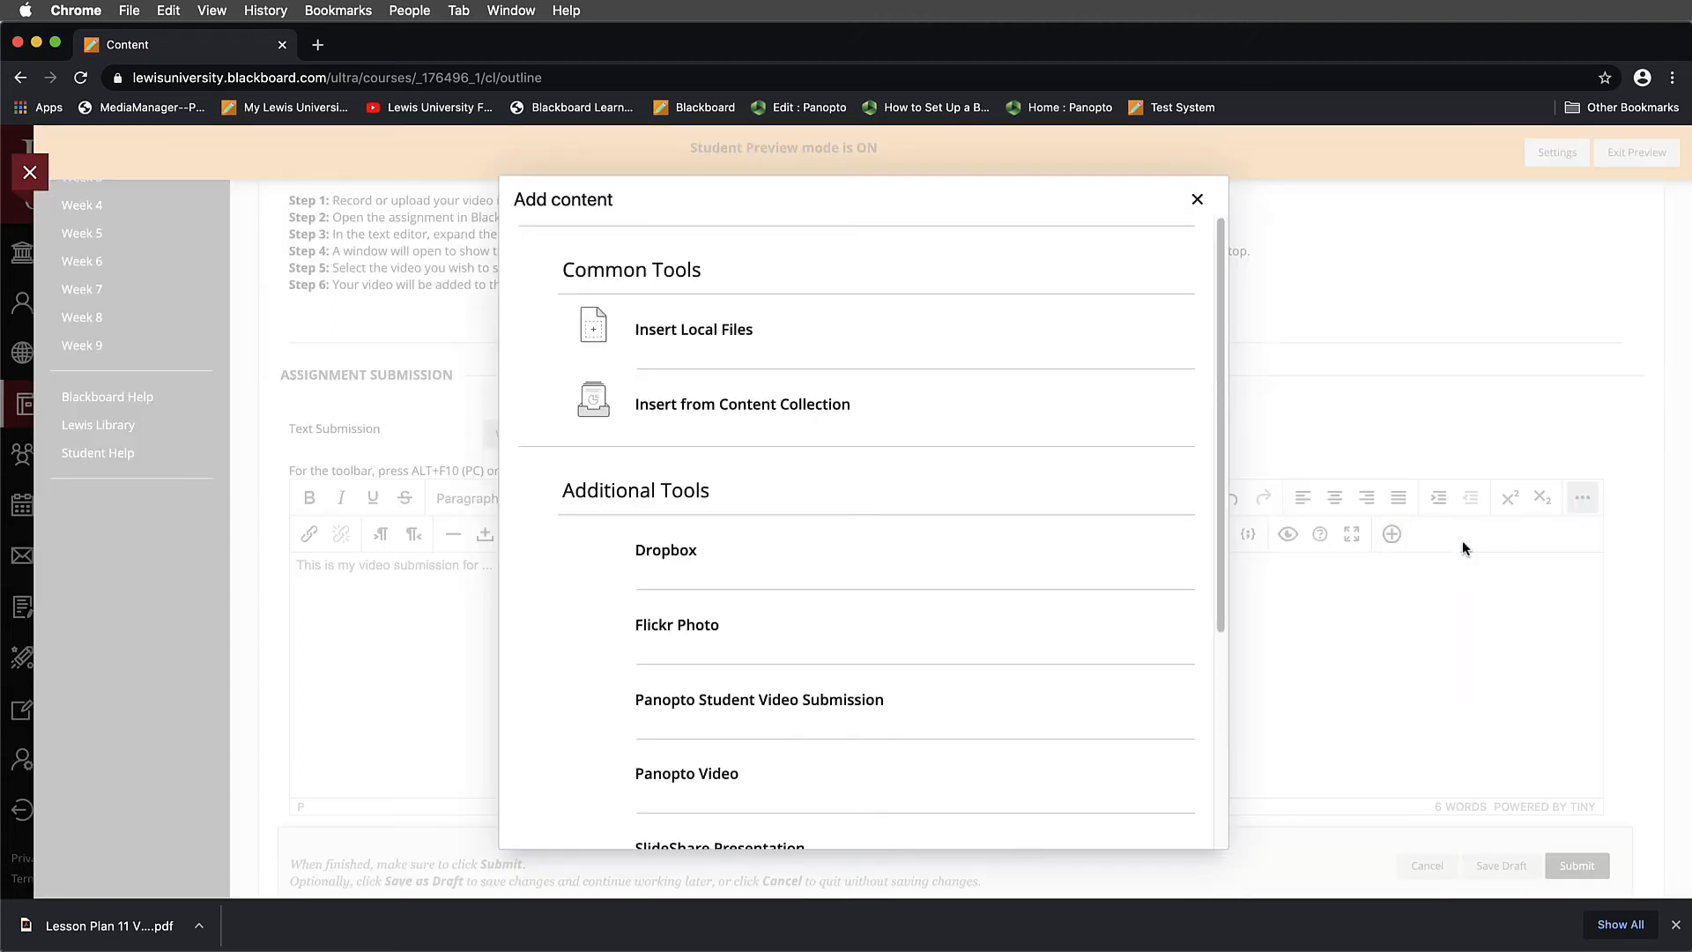
{"action": "scroll", "scroll_direction": "down", "scroll_amount": 3}
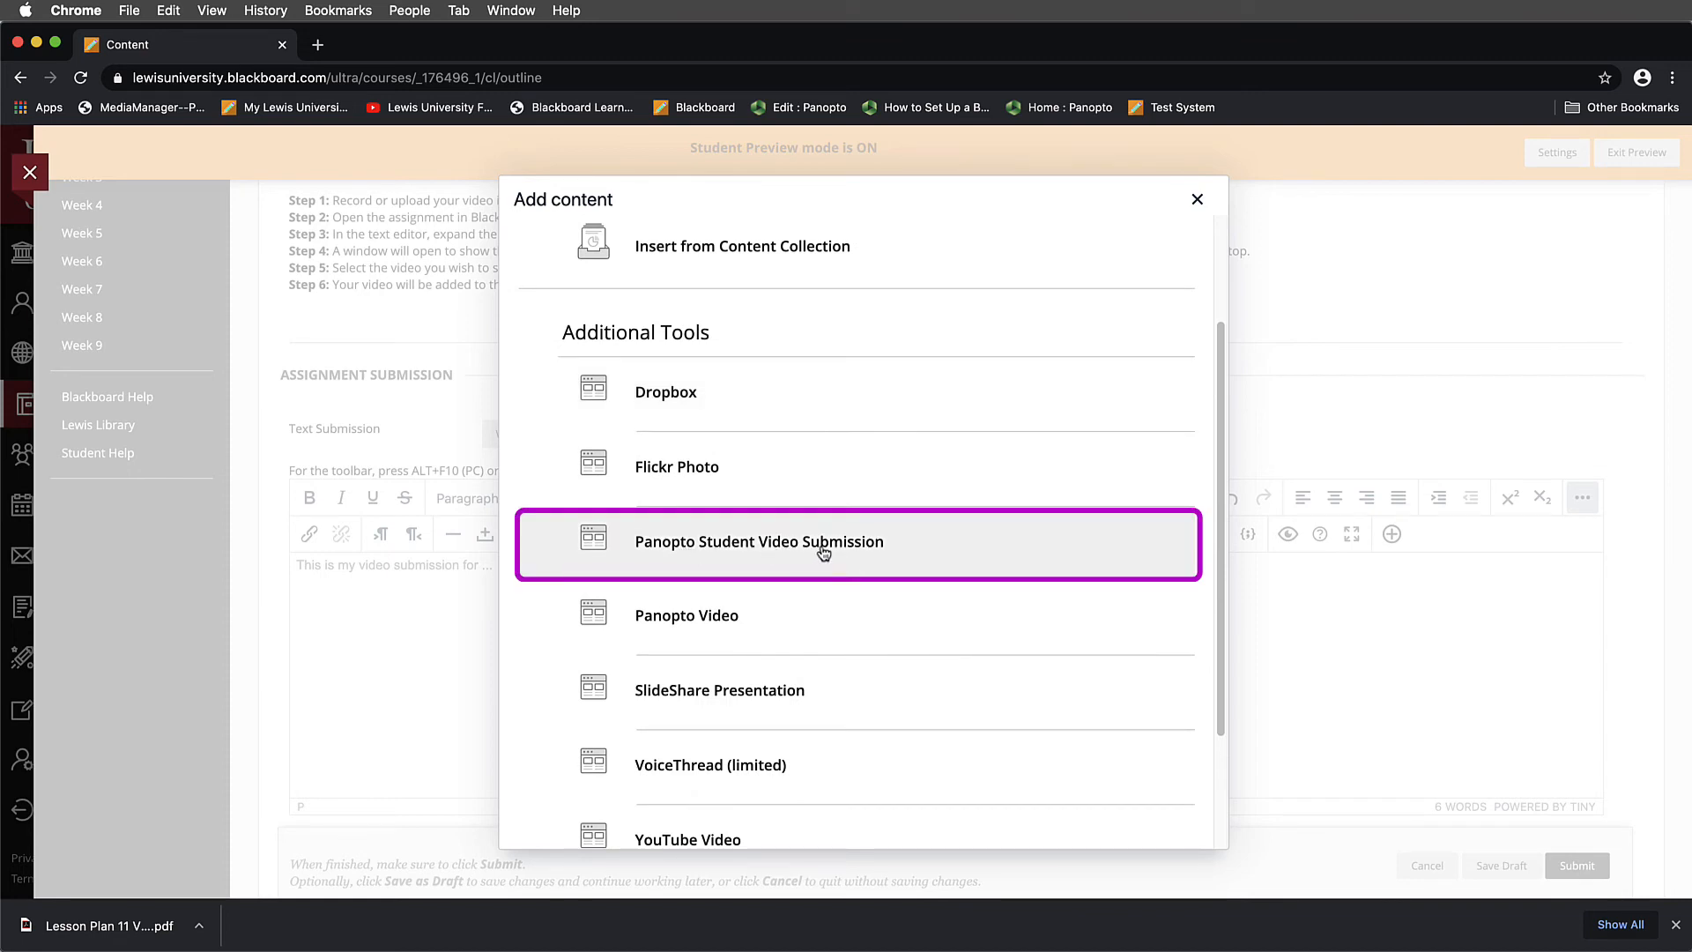
{"action": "left_click", "coordinate": [759, 541]}
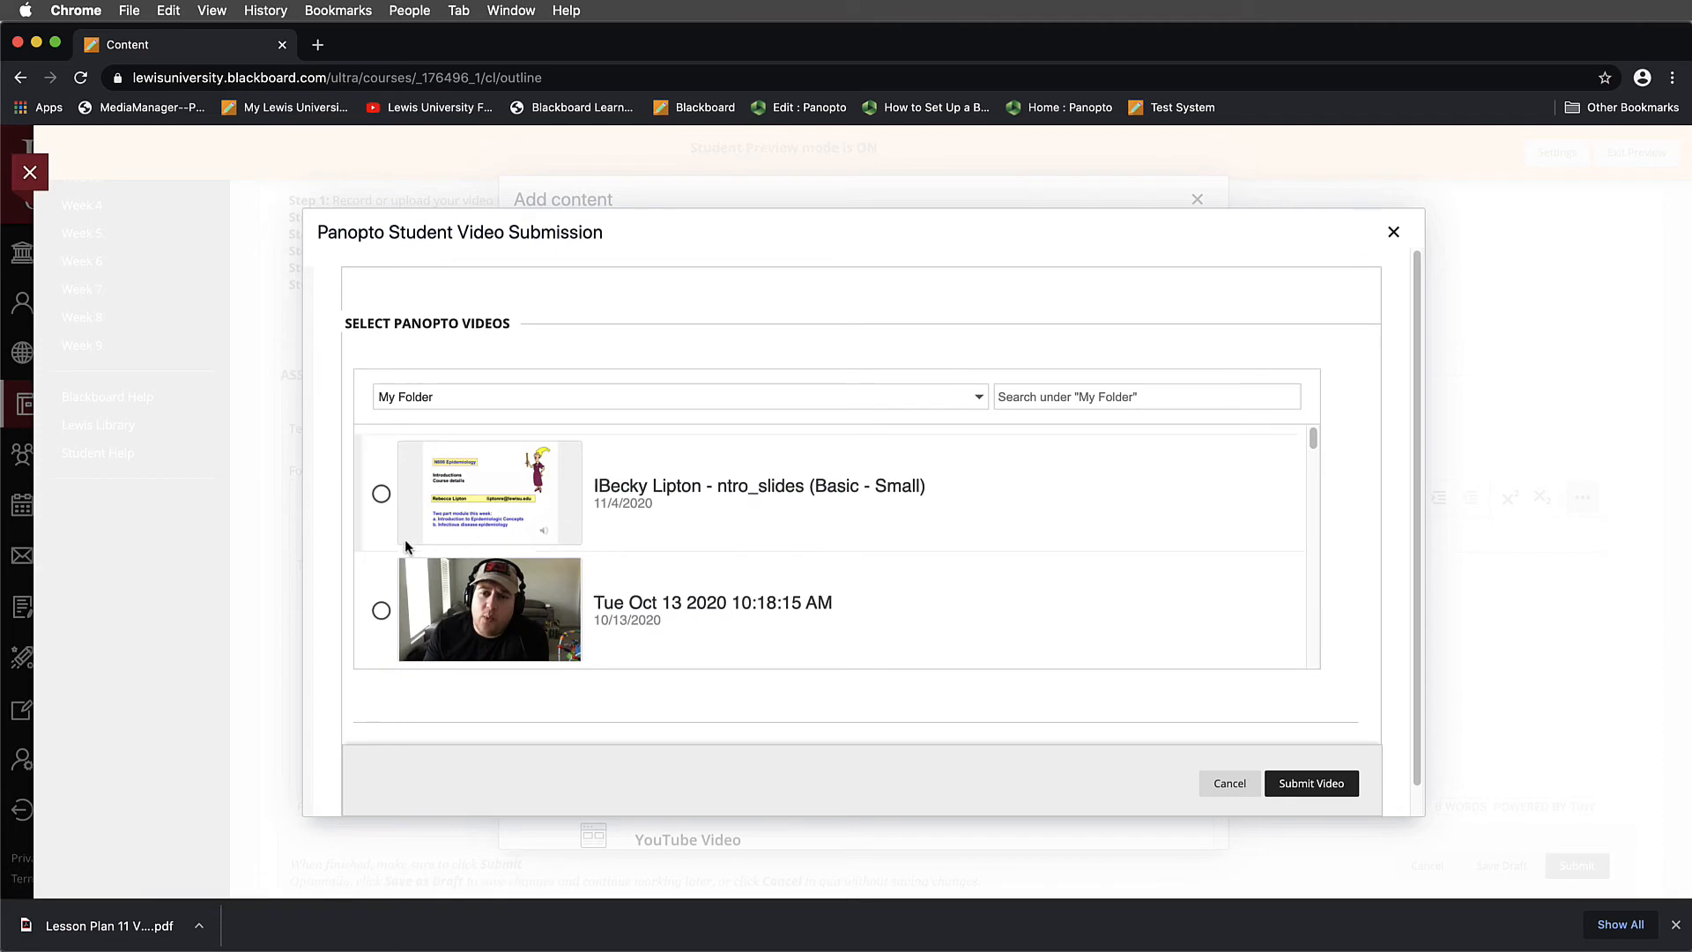
- Select the Tue Oct 13 2020 10:18:15 AM recording and insert it into the note
{"action": "scroll", "scroll_direction": "down", "scroll_amount": 3}
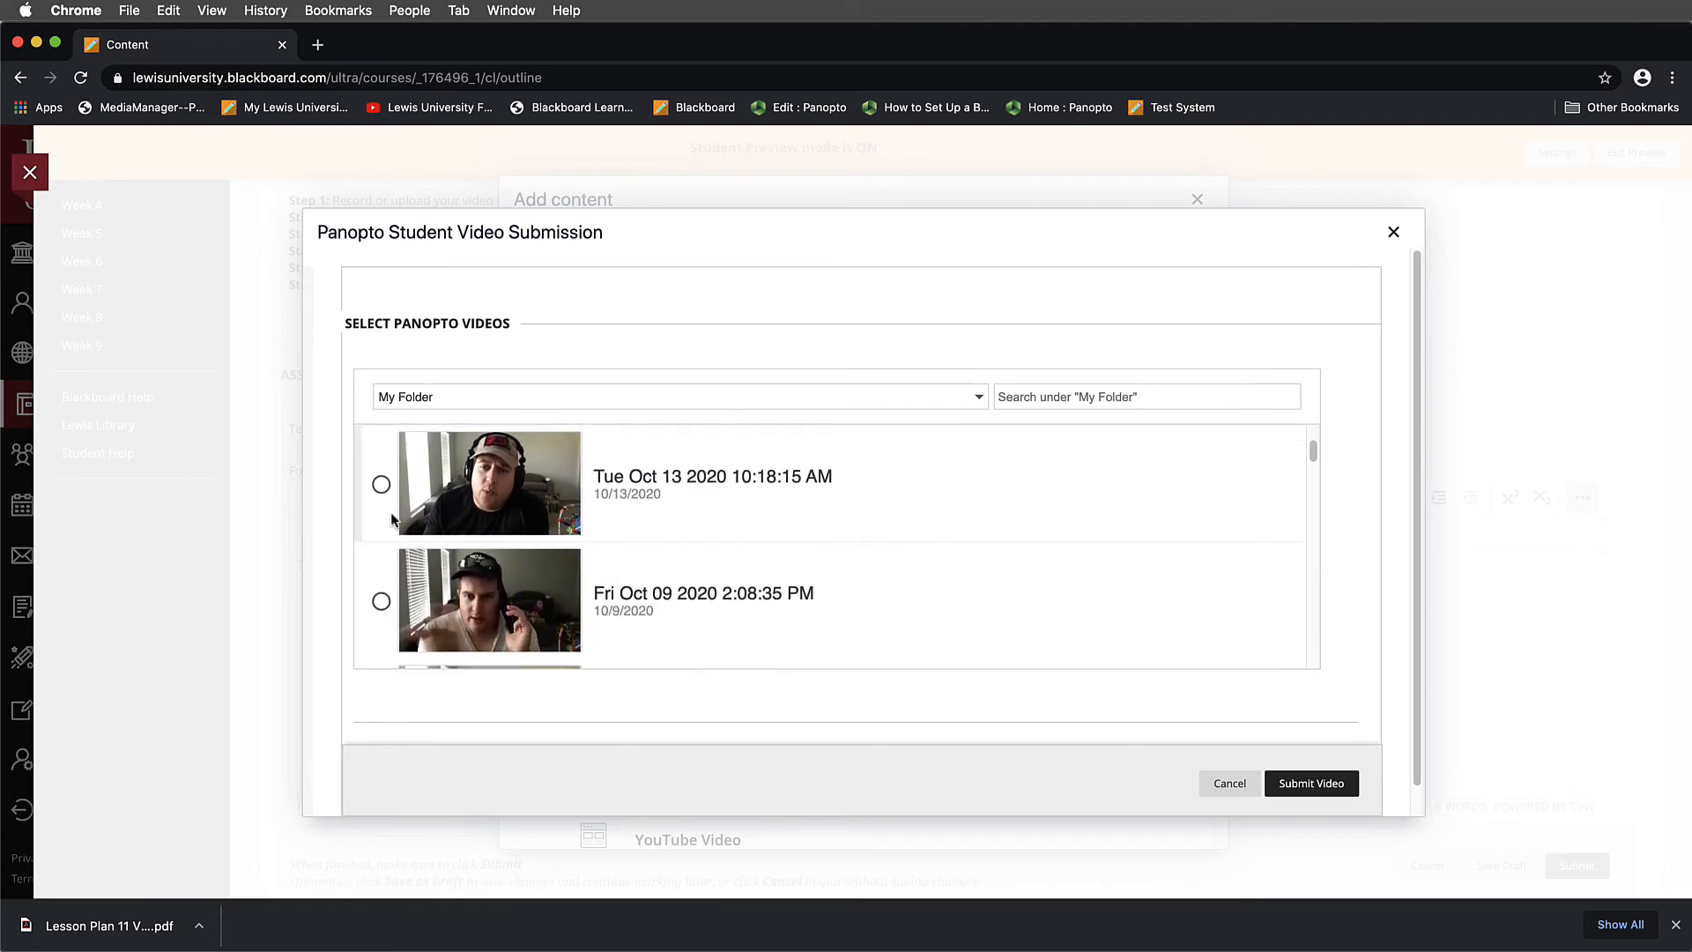
{"action": "left_click", "coordinate": [381, 484]}
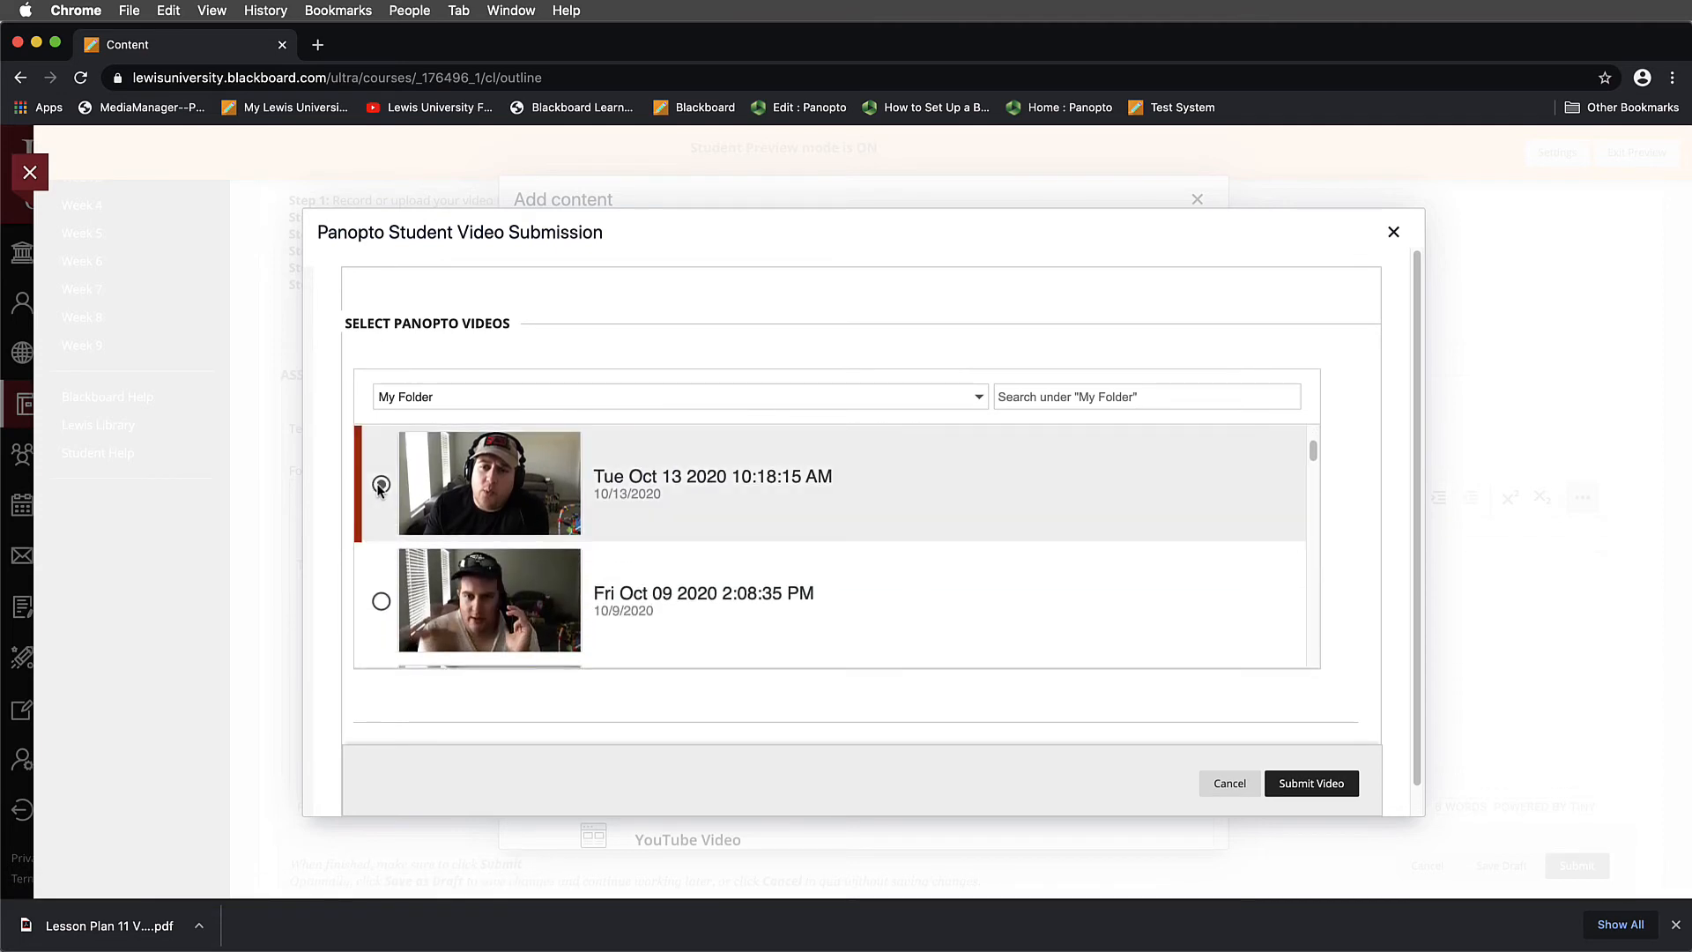
{"action": "left_click", "coordinate": [380, 482]}
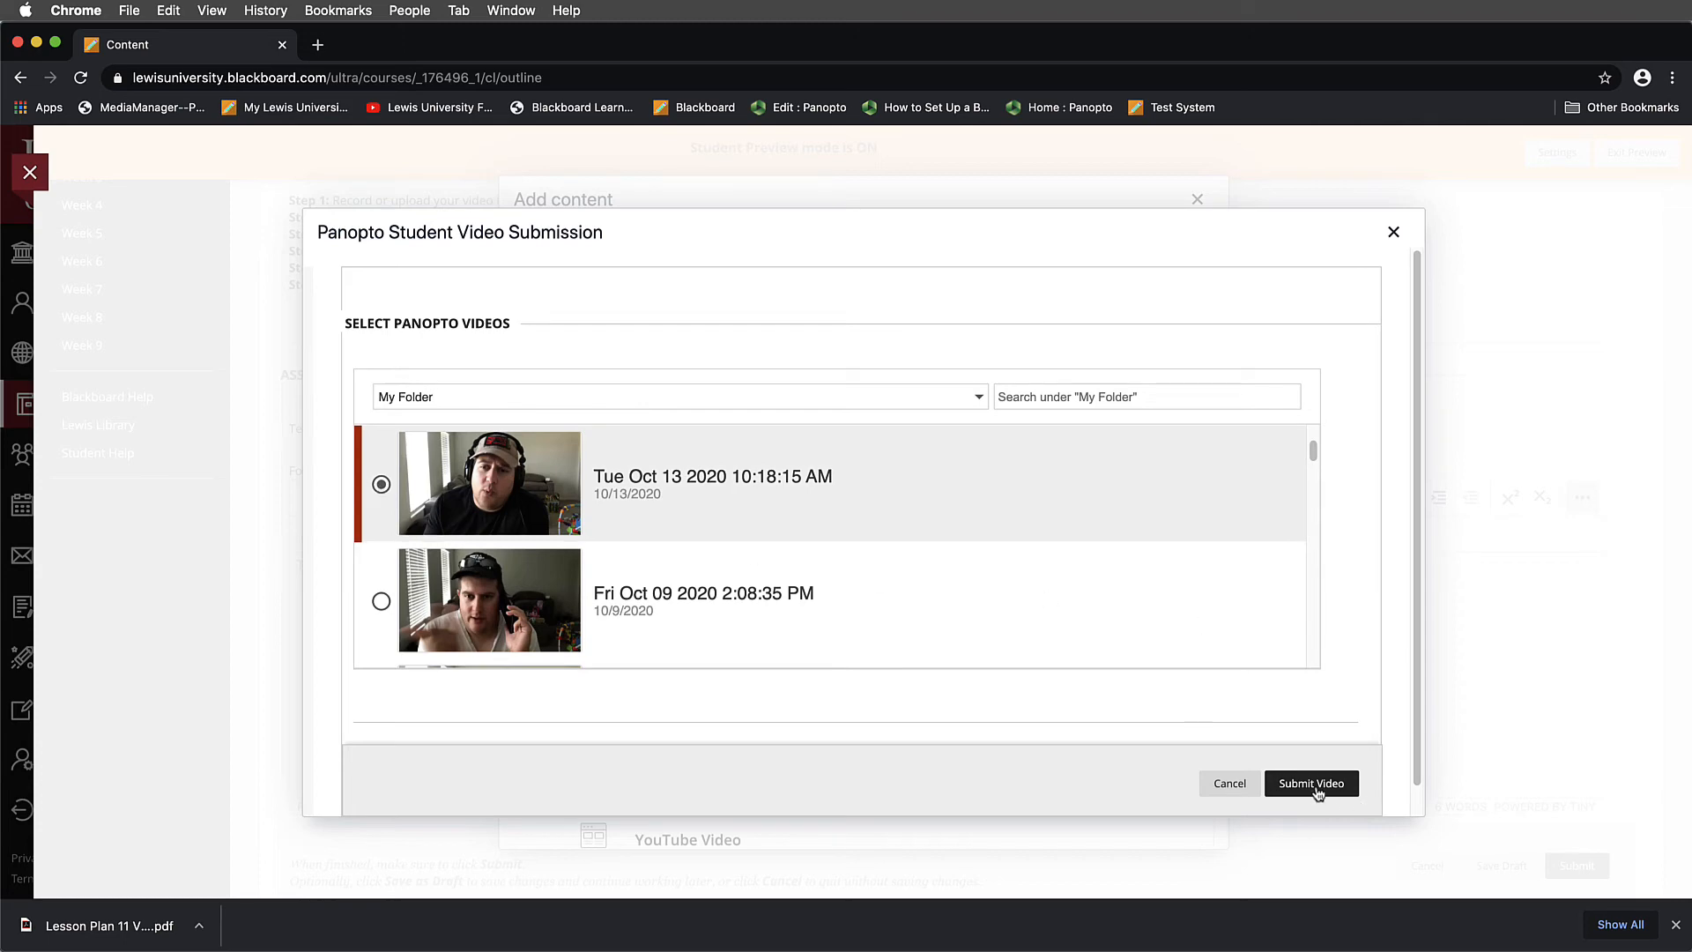
{"action": "left_click", "coordinate": [1312, 784]}
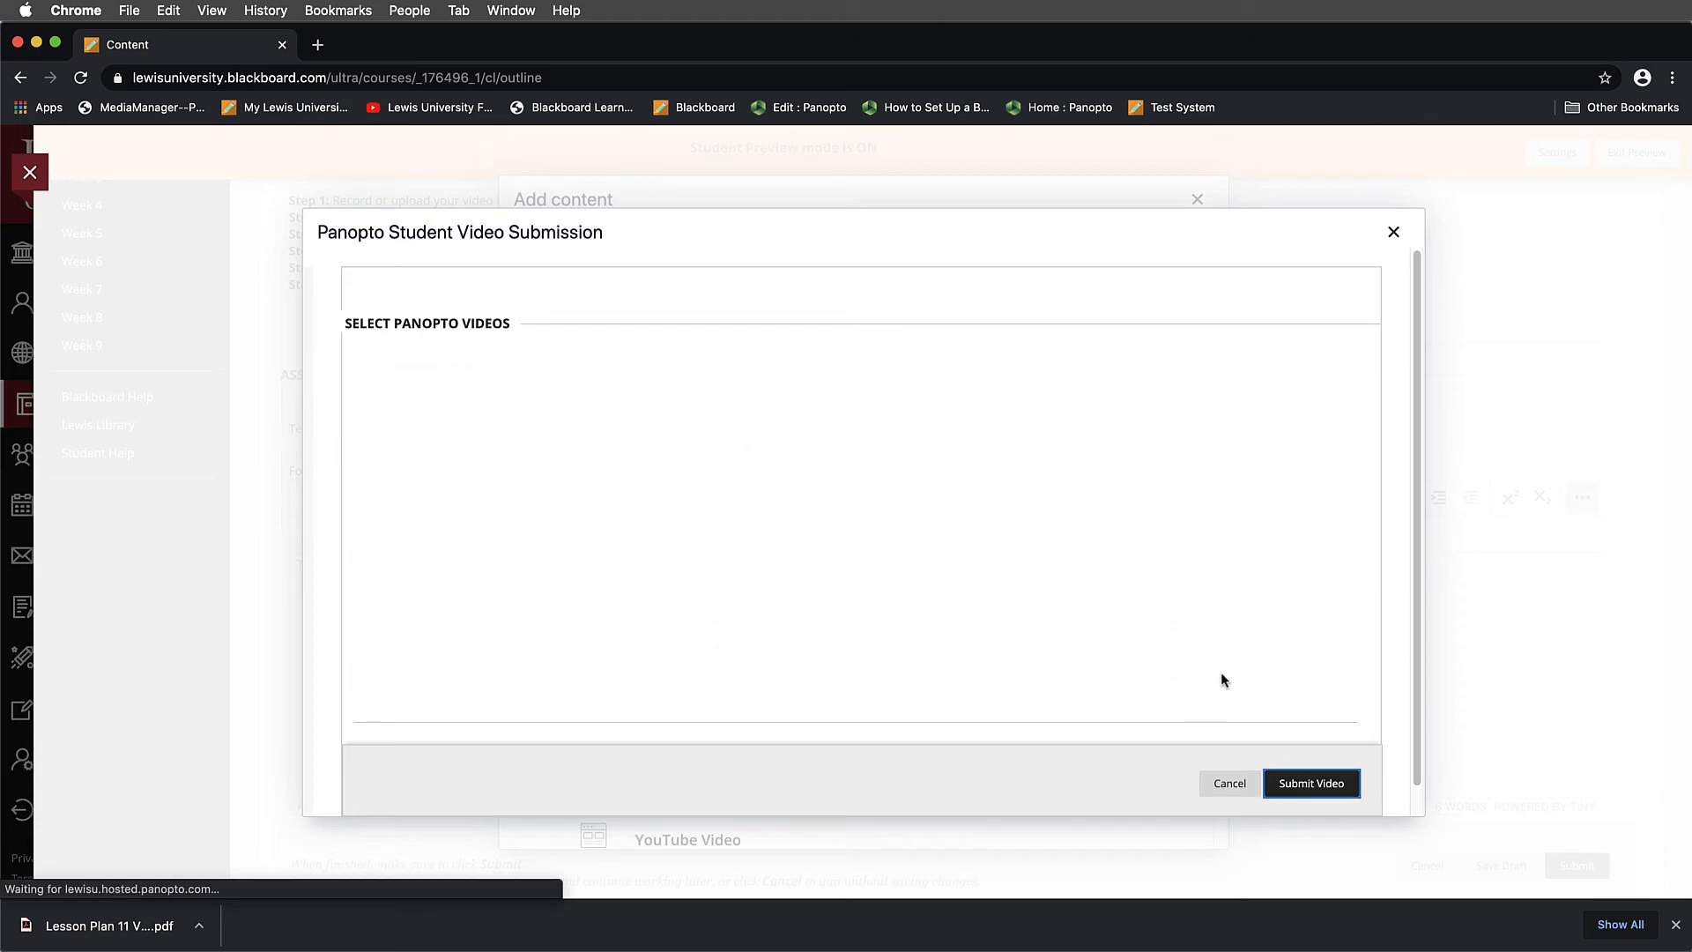
{"action": "left_click", "coordinate": [1394, 231]}
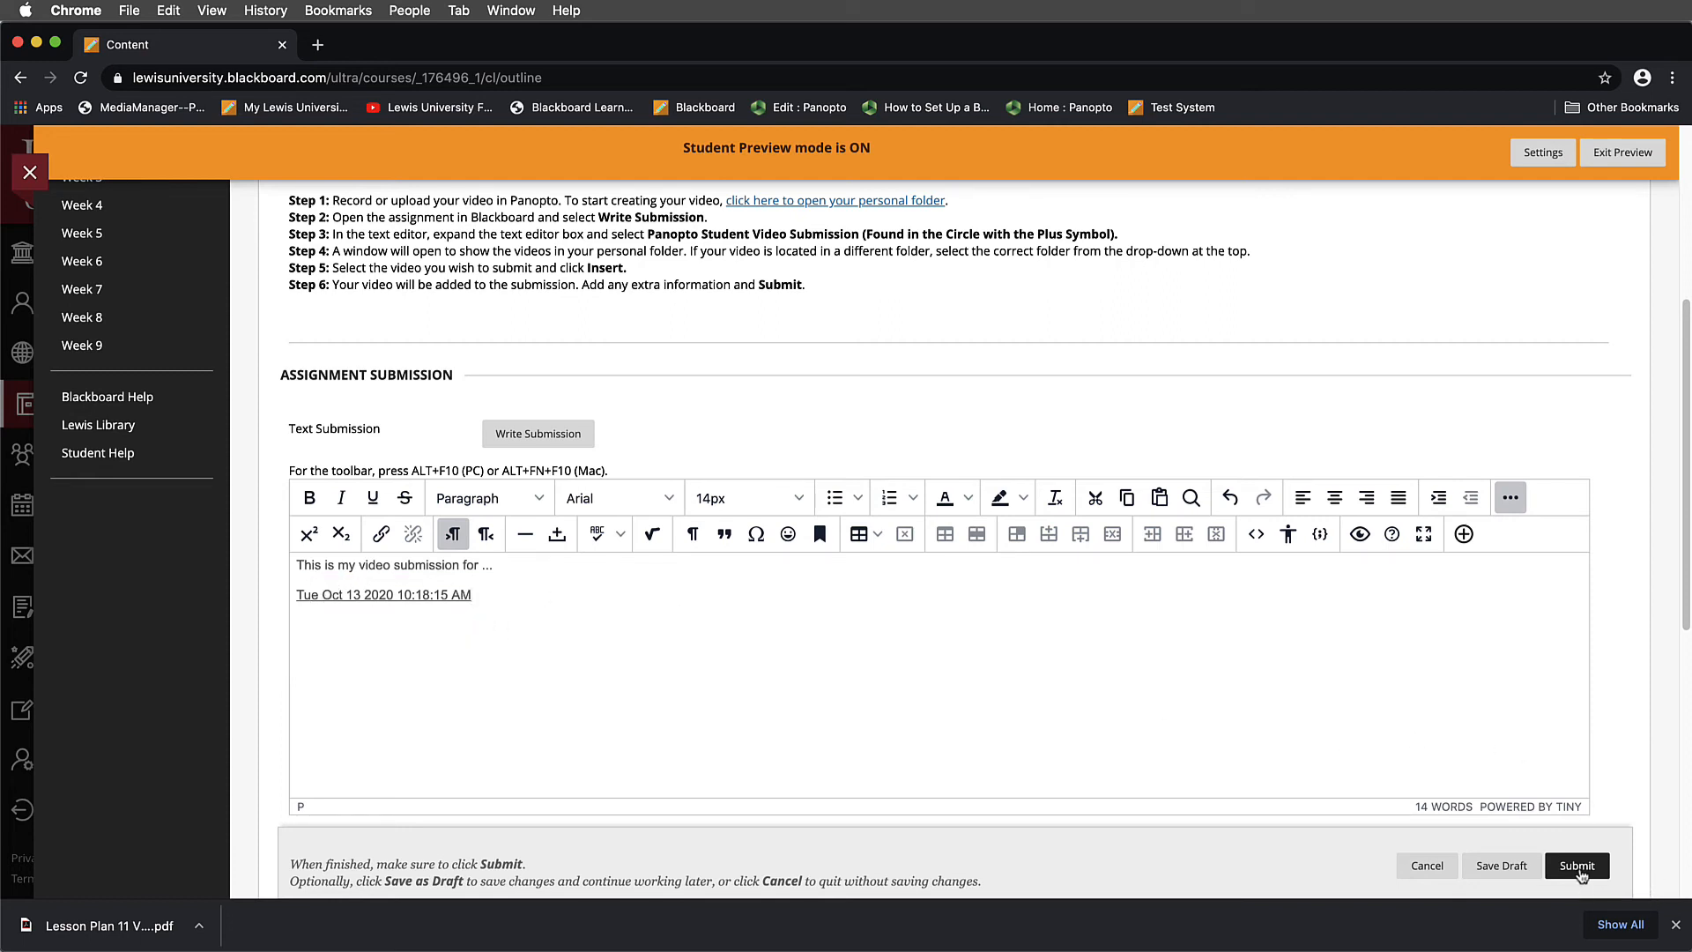
- Submit the assignment attempt to reach the Review Submission History confirmation
{"action": "left_click", "coordinate": [1577, 865]}
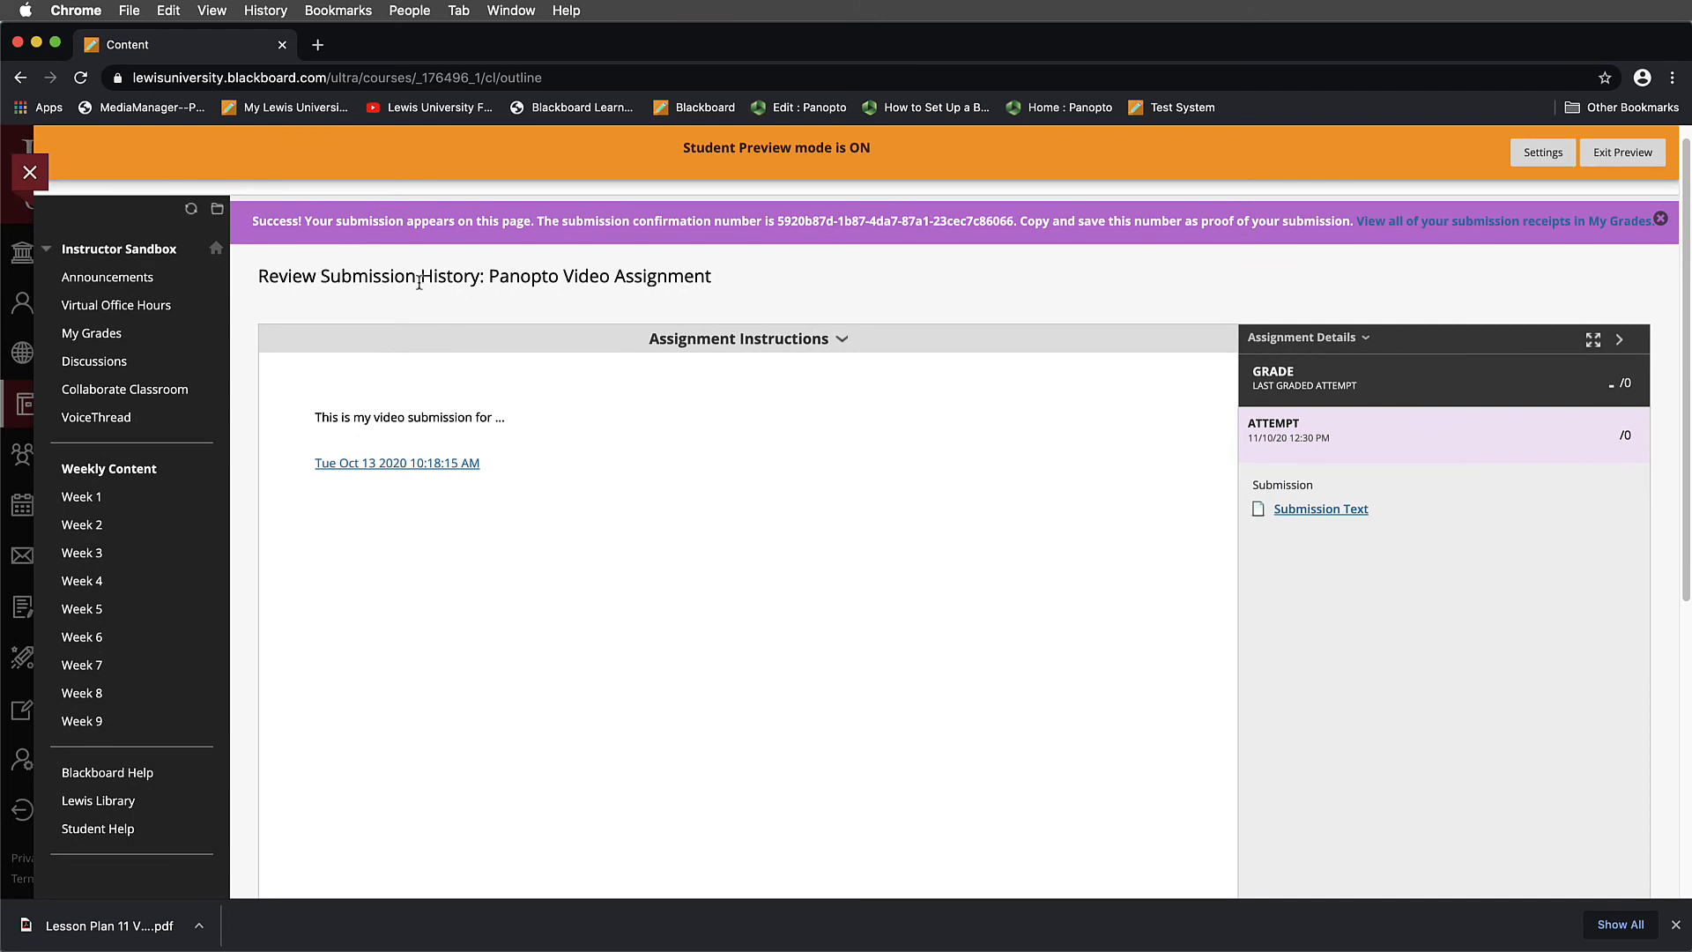
{"action": "mouse_move", "coordinate": [369, 451]}
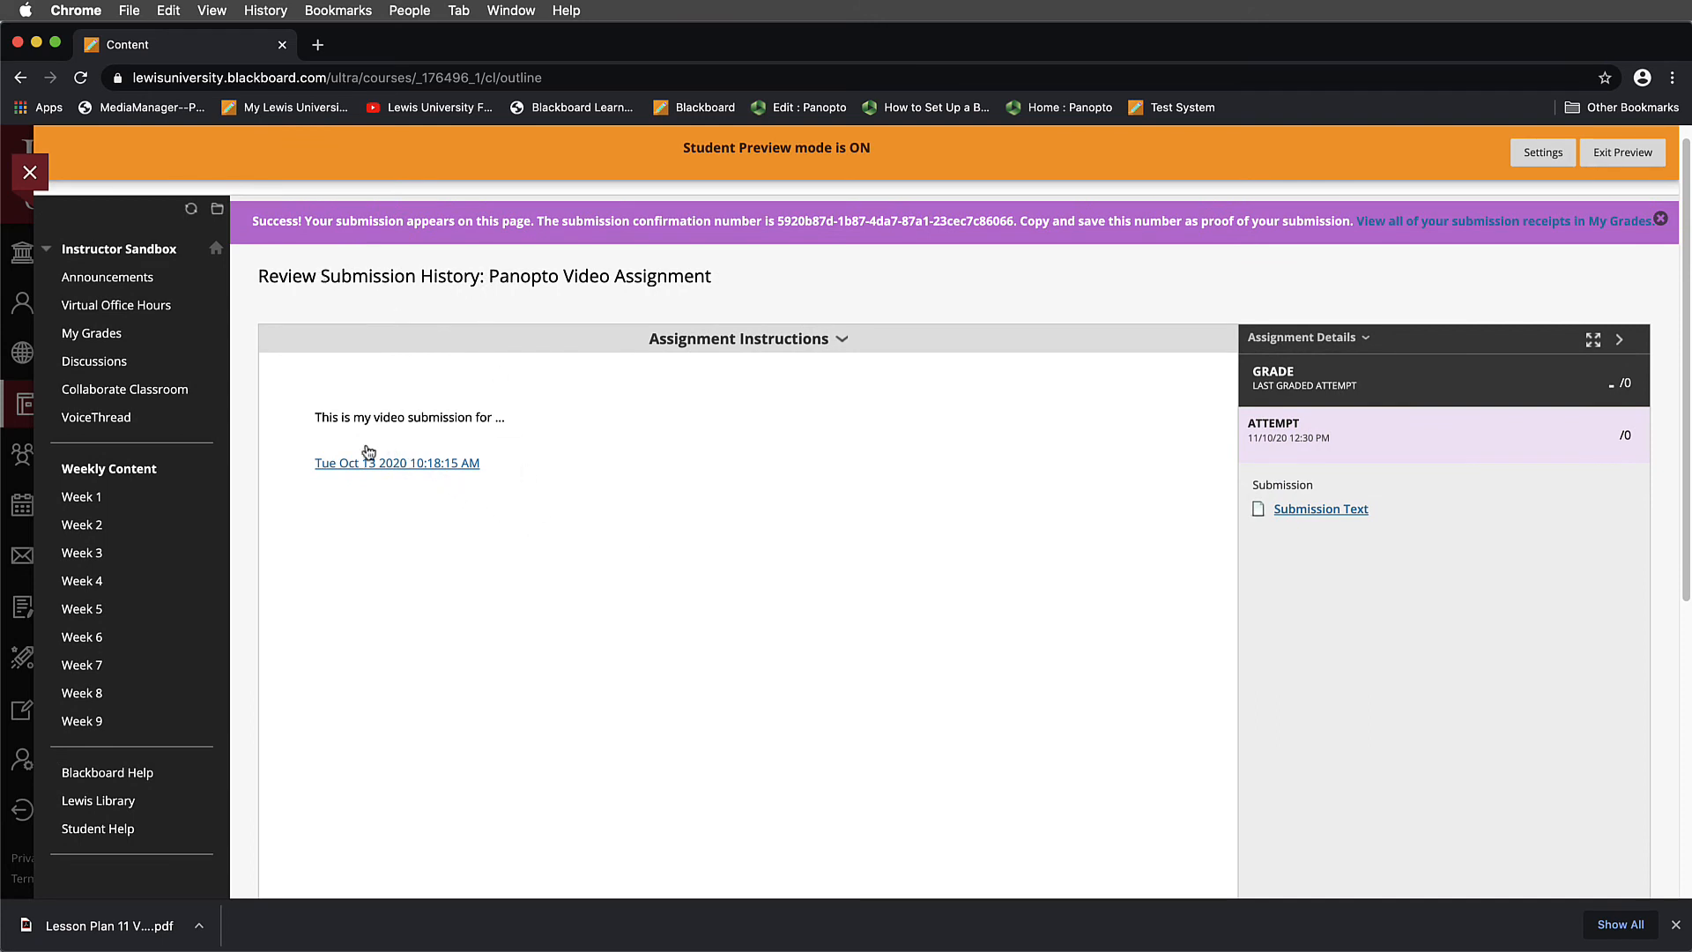